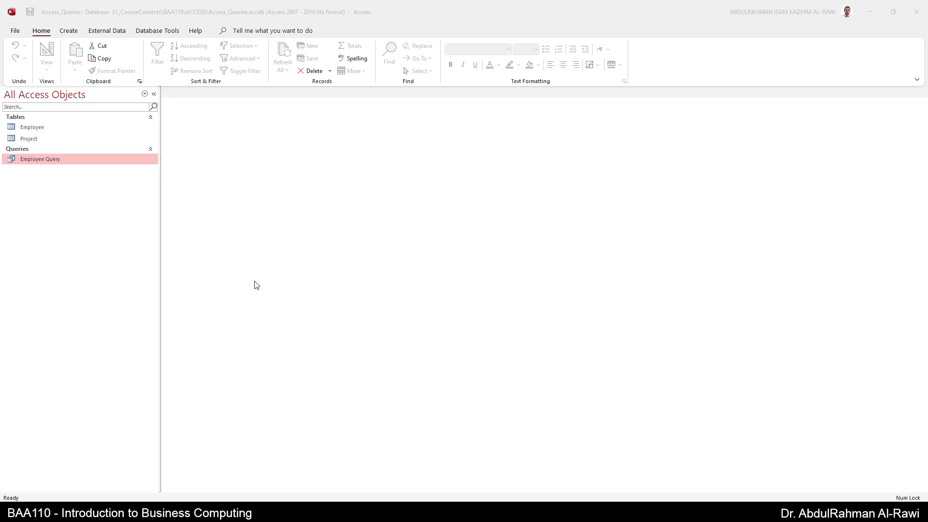
mouse_move(257, 286)
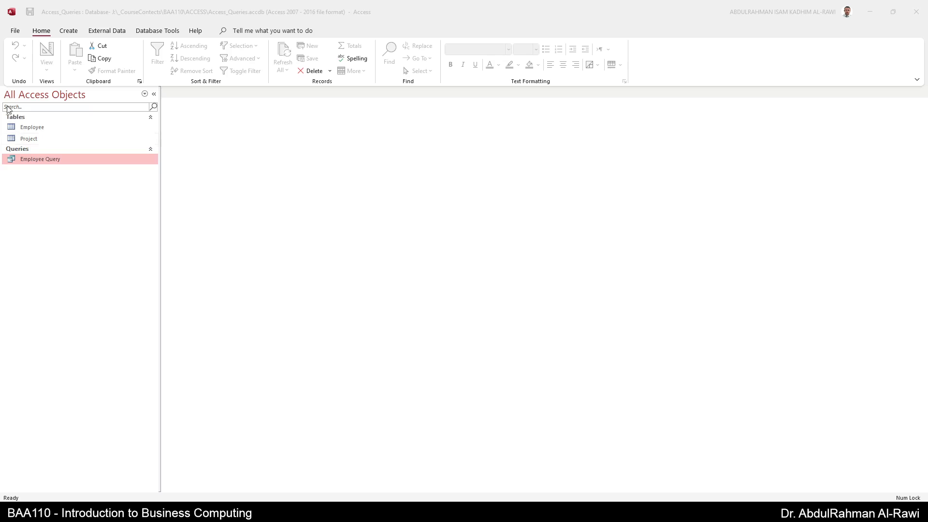
Show the ribbon's object-creation commands for tables, queries, forms and reports.
click(68, 30)
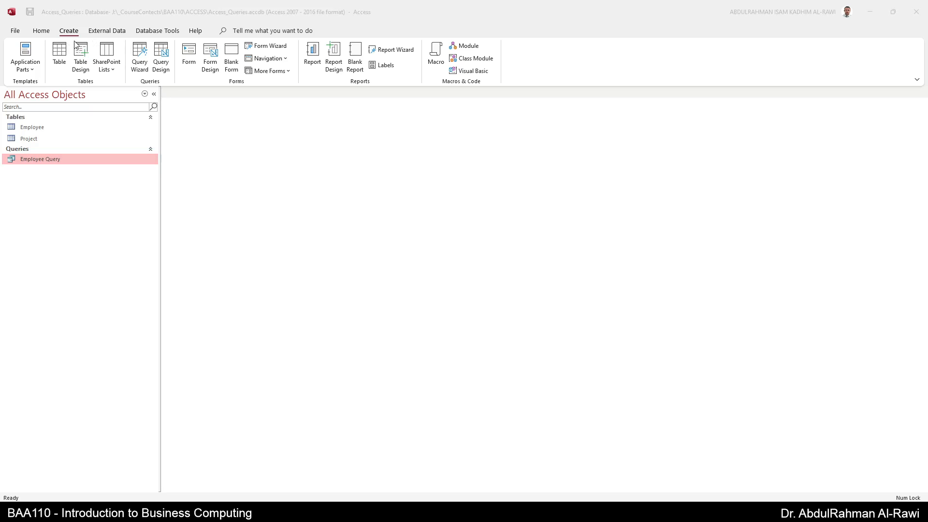
mouse_move(84, 83)
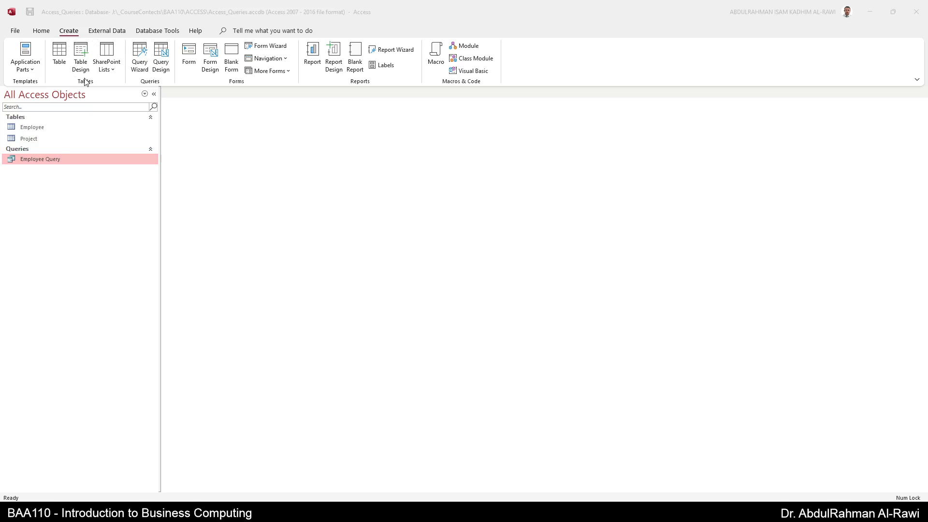
mouse_move(167, 46)
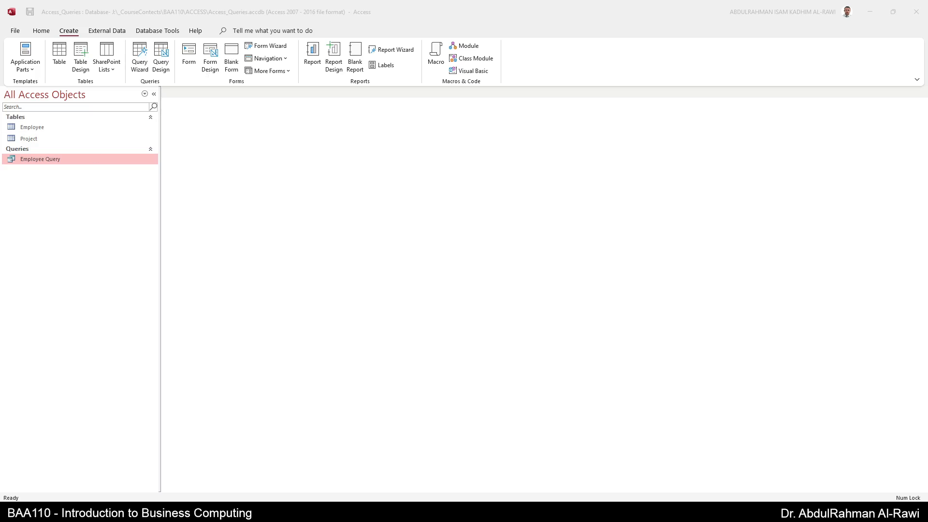
mouse_move(155, 317)
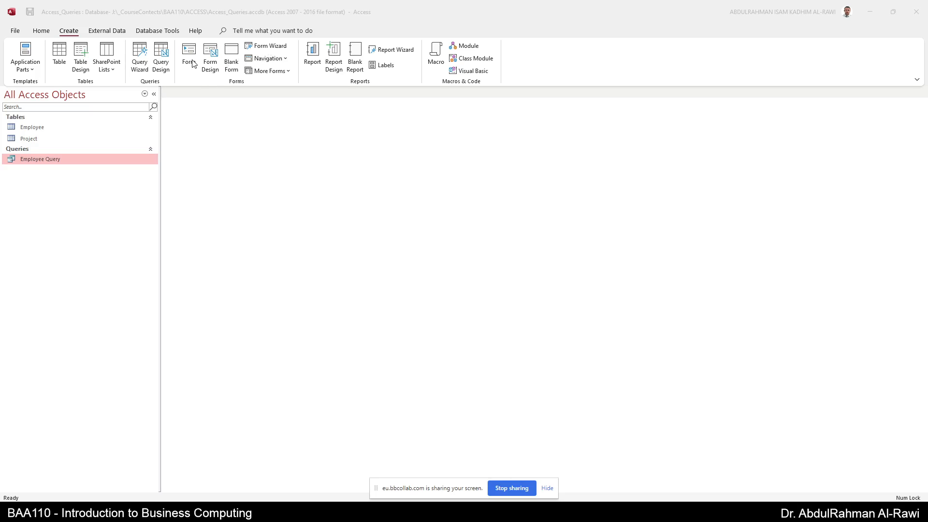
mouse_move(203, 64)
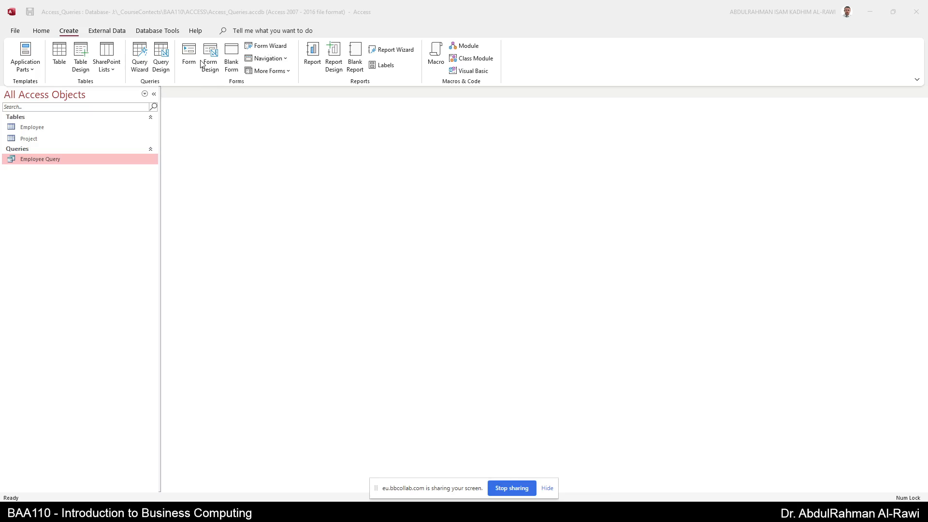
mouse_move(230, 110)
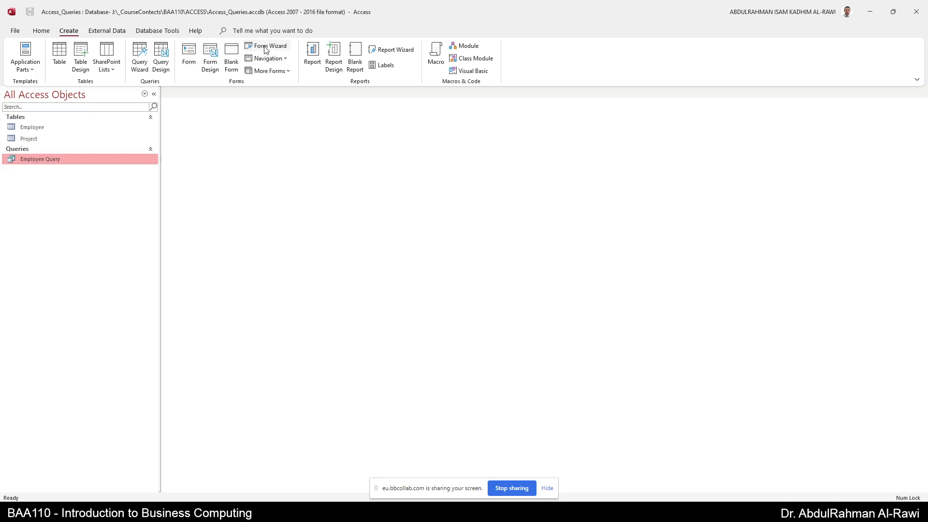
mouse_move(267, 48)
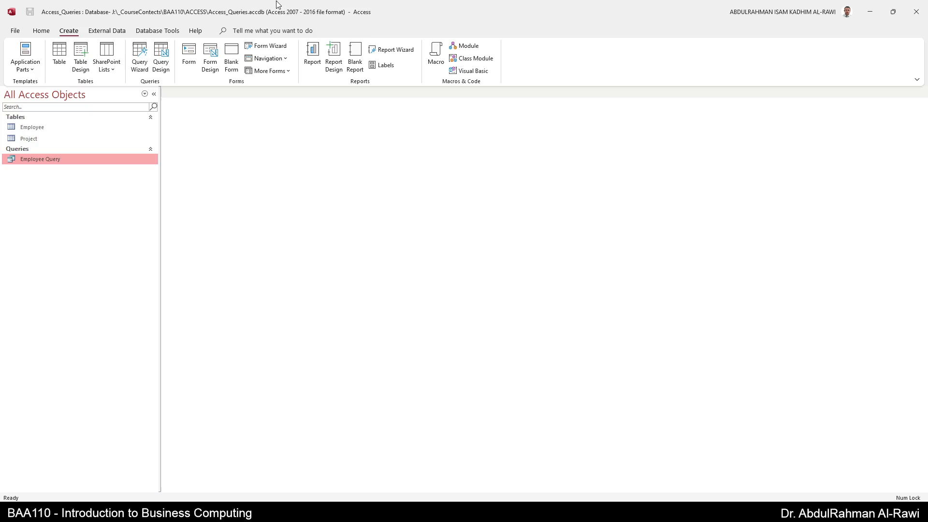
Start the Form Wizard and list the tables and queries available as sources.
click(268, 45)
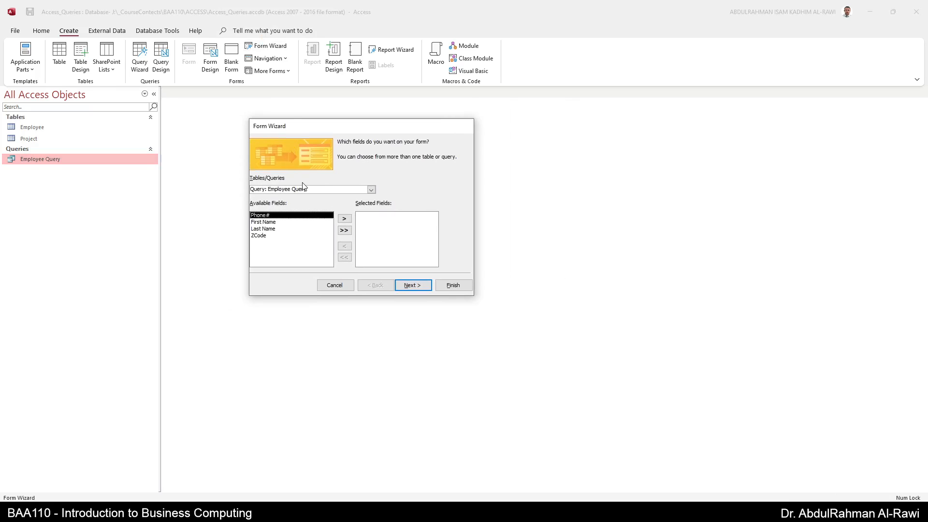
mouse_move(365, 198)
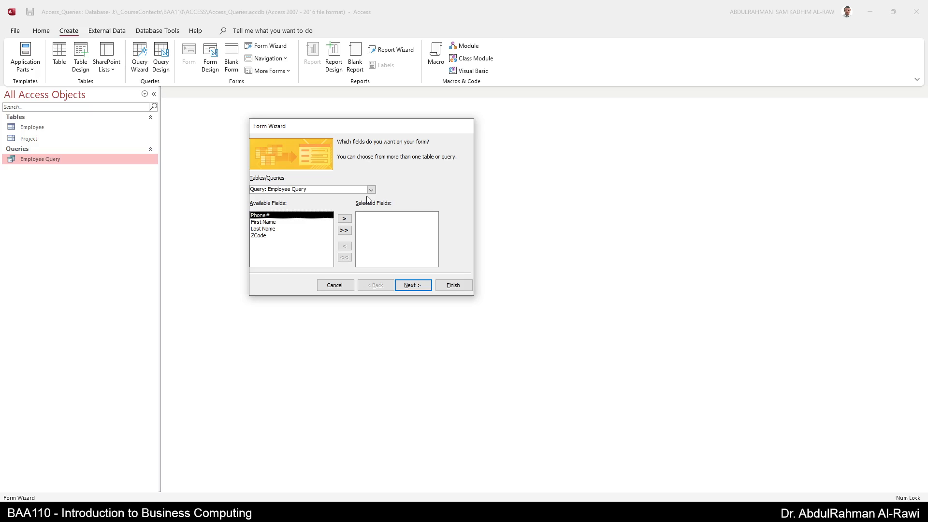
click(370, 190)
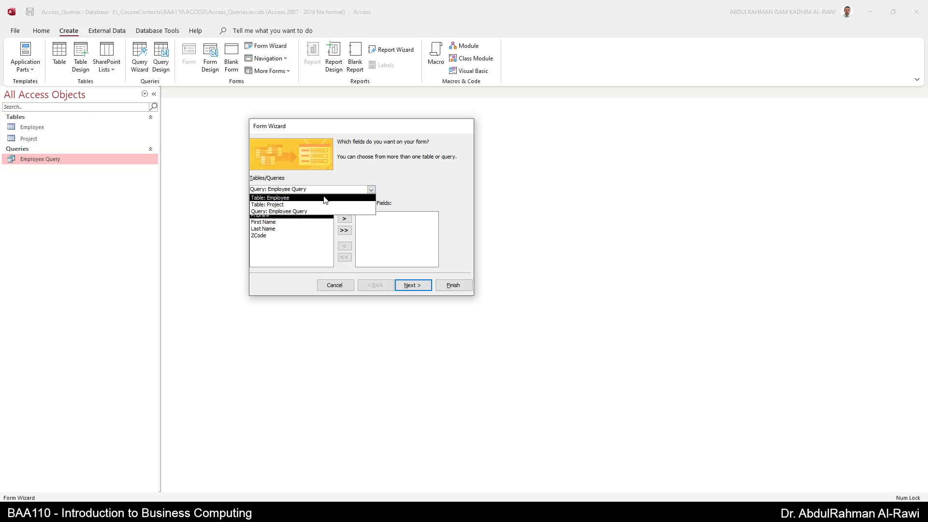
Base the form on the Employee table with First Name, Last Name, City and State fields.
click(270, 197)
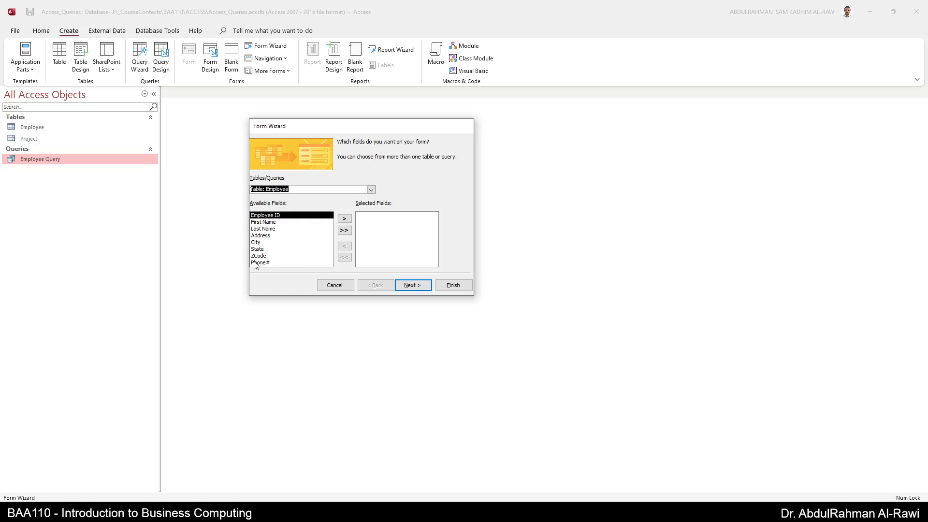
mouse_move(332, 236)
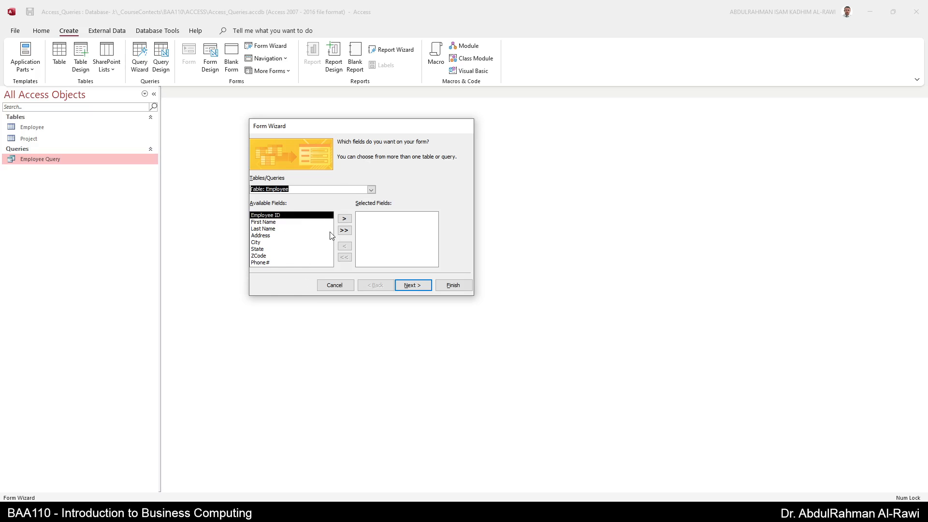
click(263, 222)
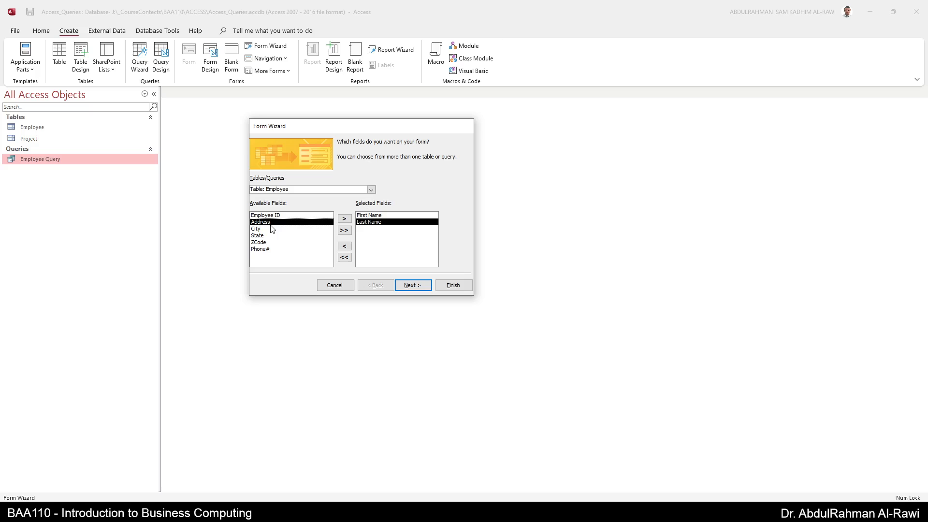
mouse_move(272, 233)
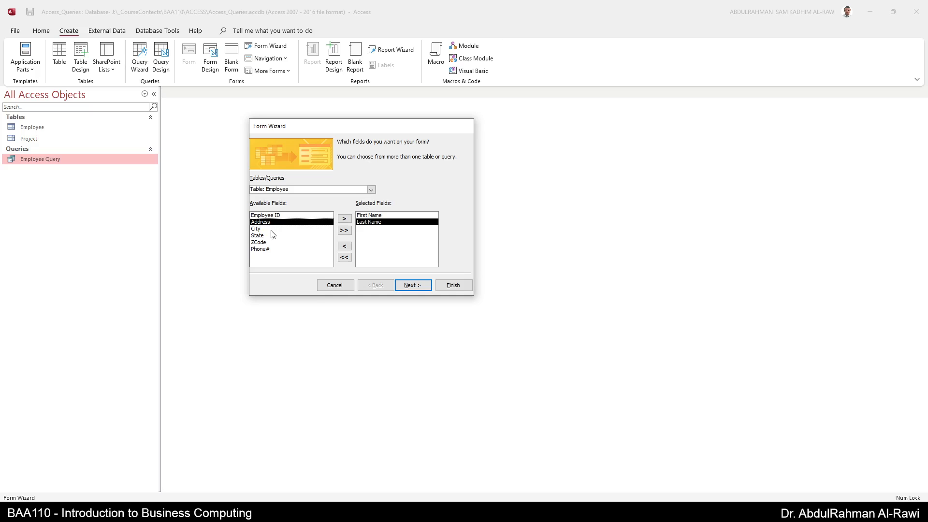
click(344, 218)
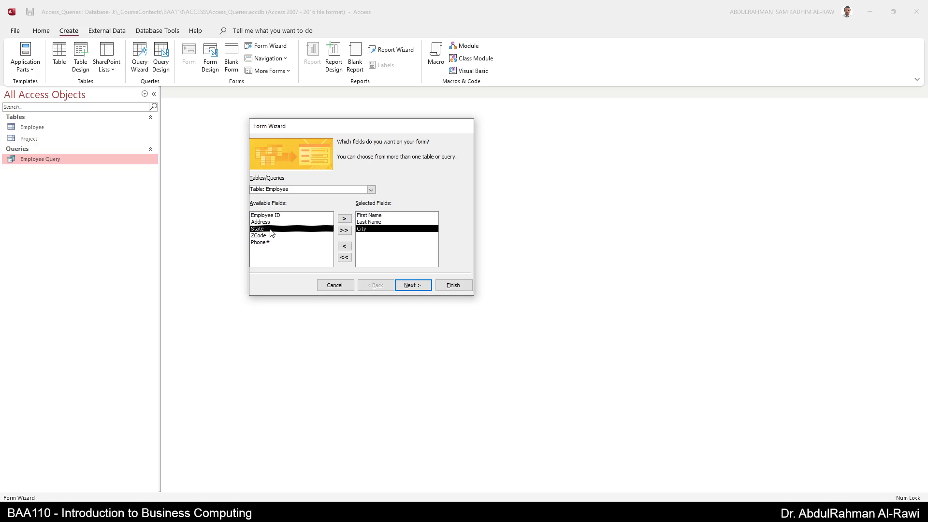
click(343, 218)
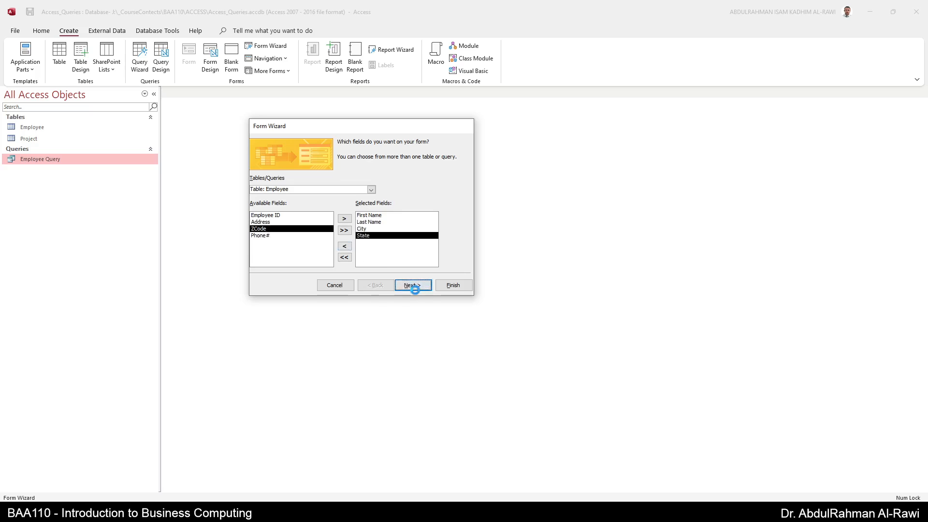
Advance to the layout step, keeping Columnar as the form layout.
click(413, 286)
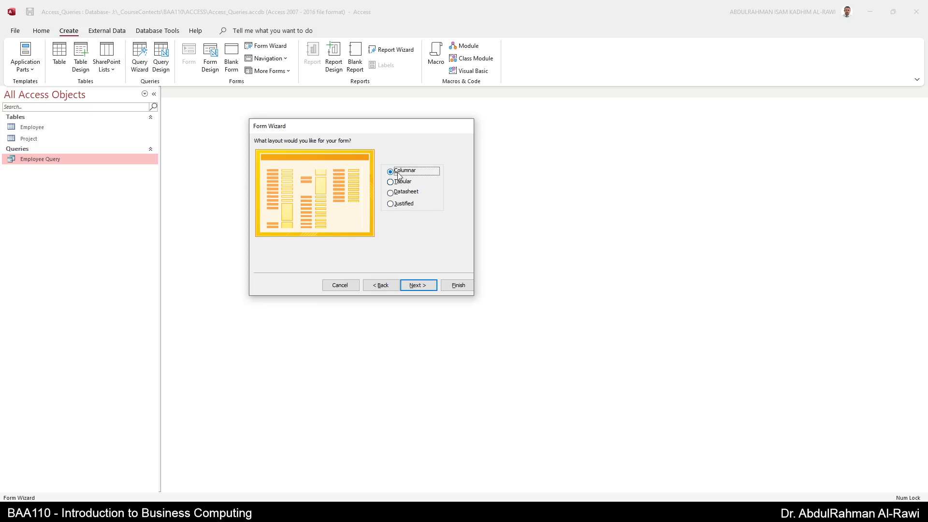
mouse_move(419, 262)
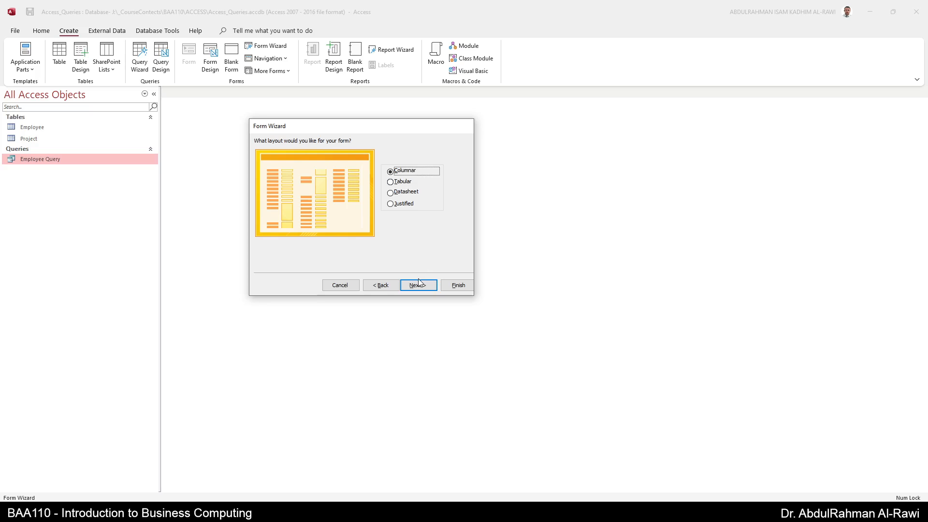
Accept the Columnar layout and title the form Employee Form, set to open for data entry.
click(417, 285)
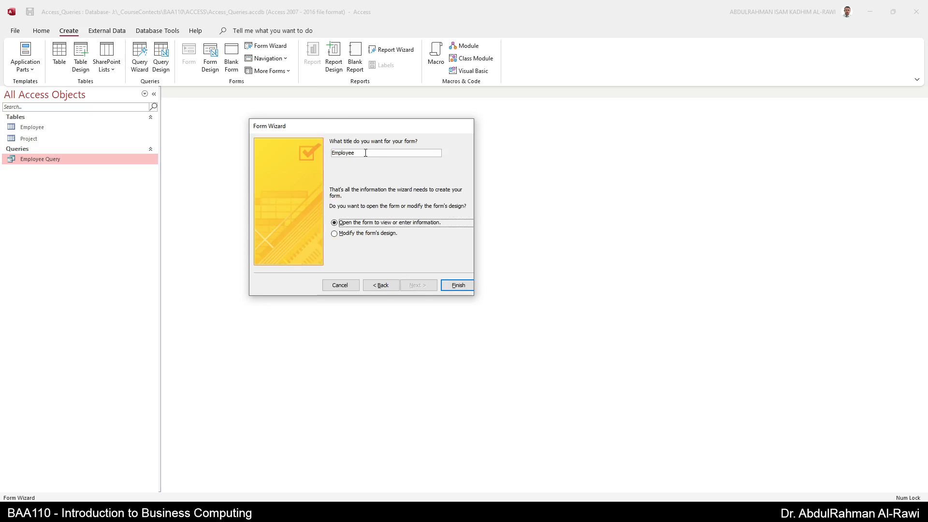
mouse_move(458, 152)
text( Form)
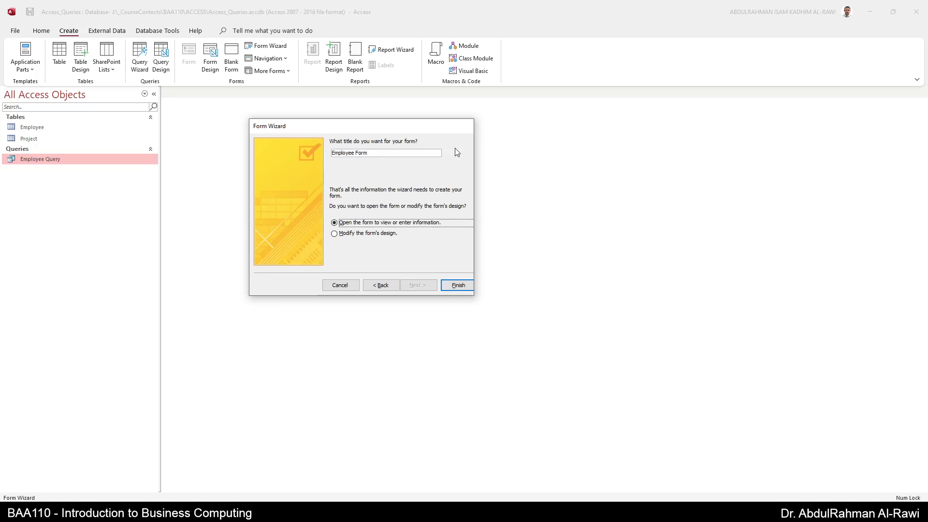
mouse_move(455, 227)
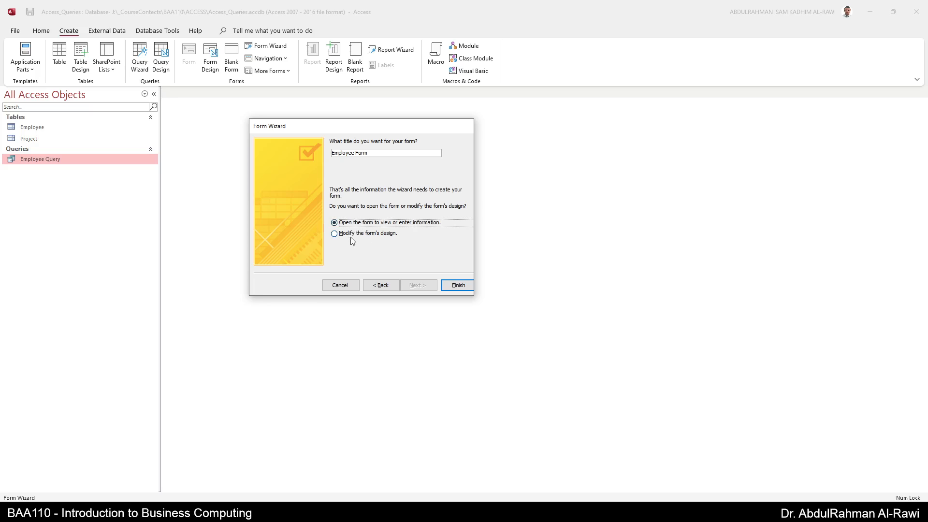
click(456, 290)
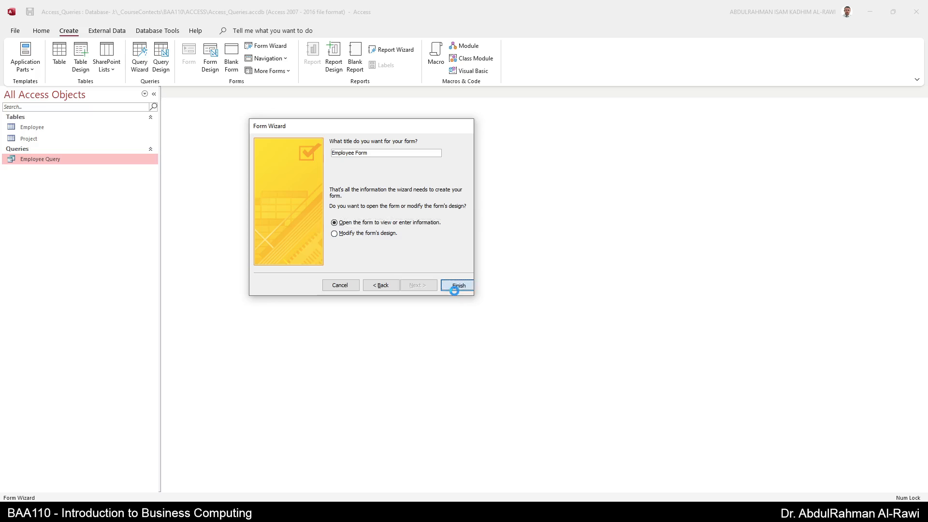
click(458, 284)
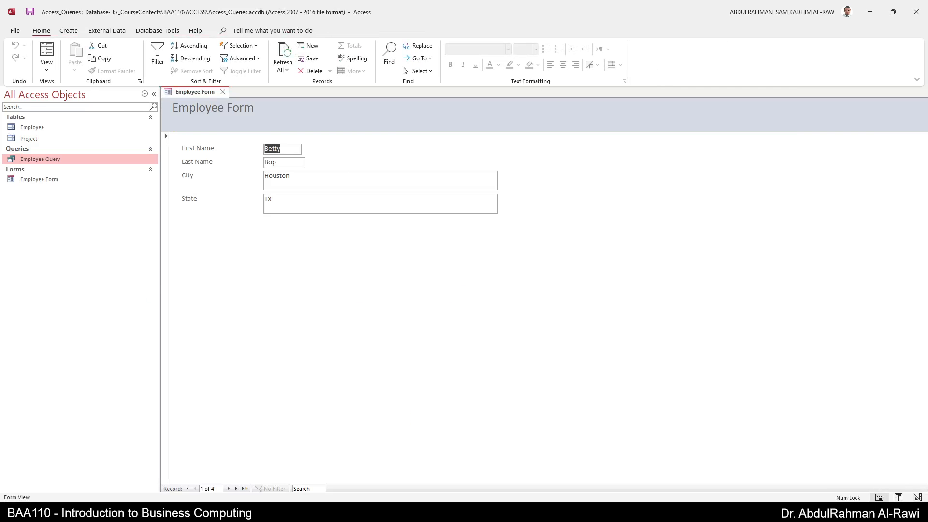
mouse_move(302, 185)
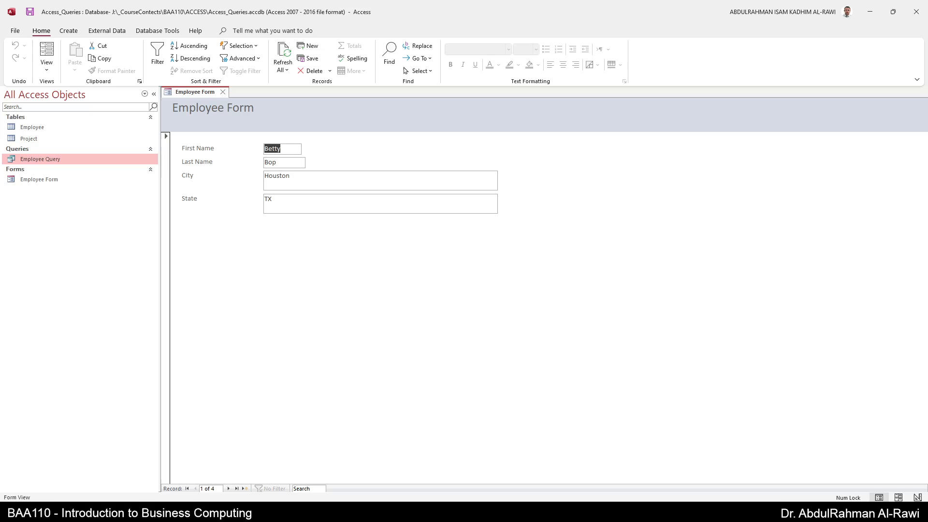
mouse_move(207, 496)
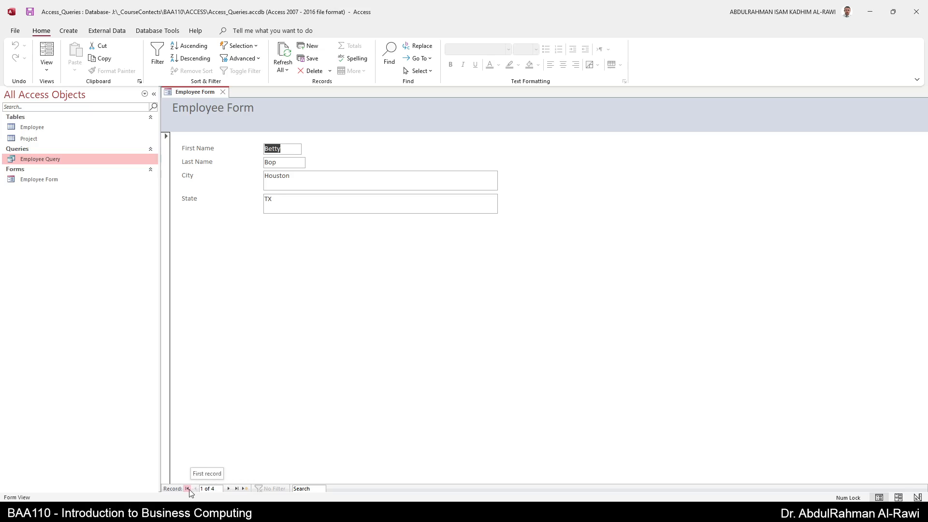
mouse_move(230, 488)
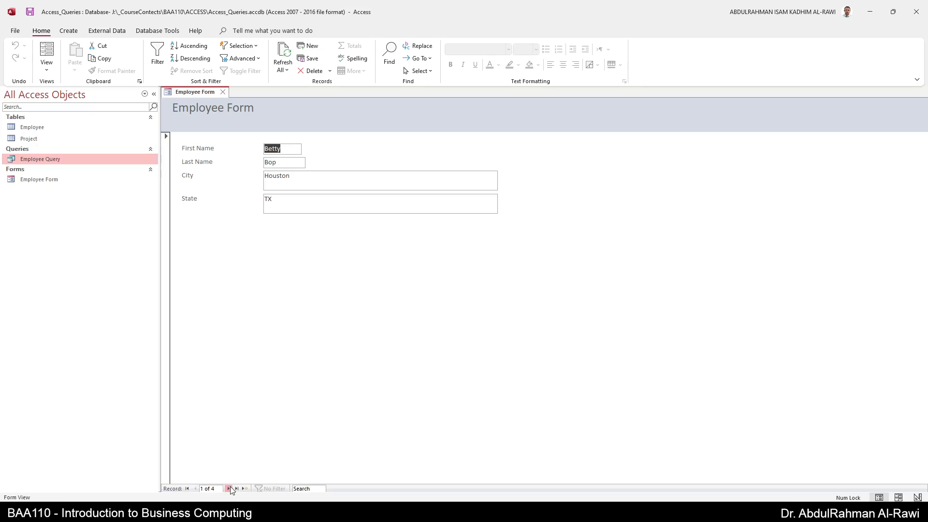
click(231, 488)
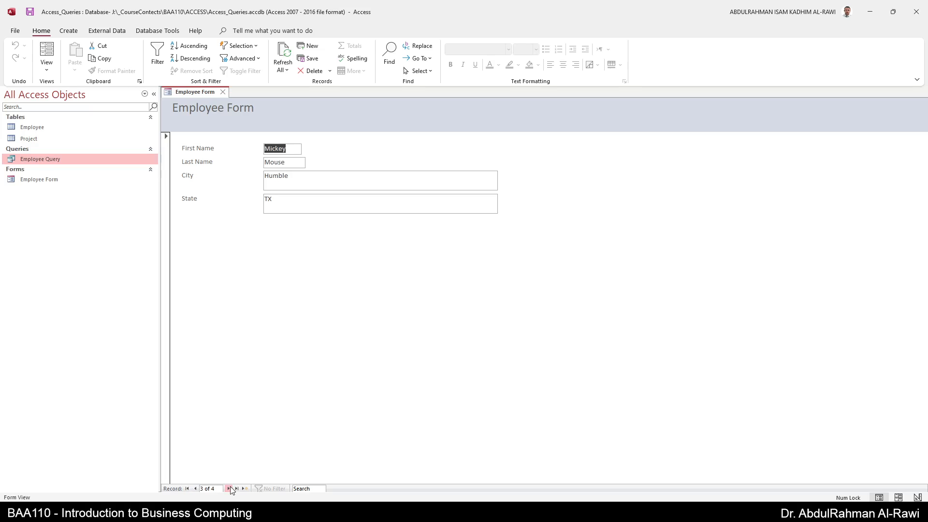
click(227, 488)
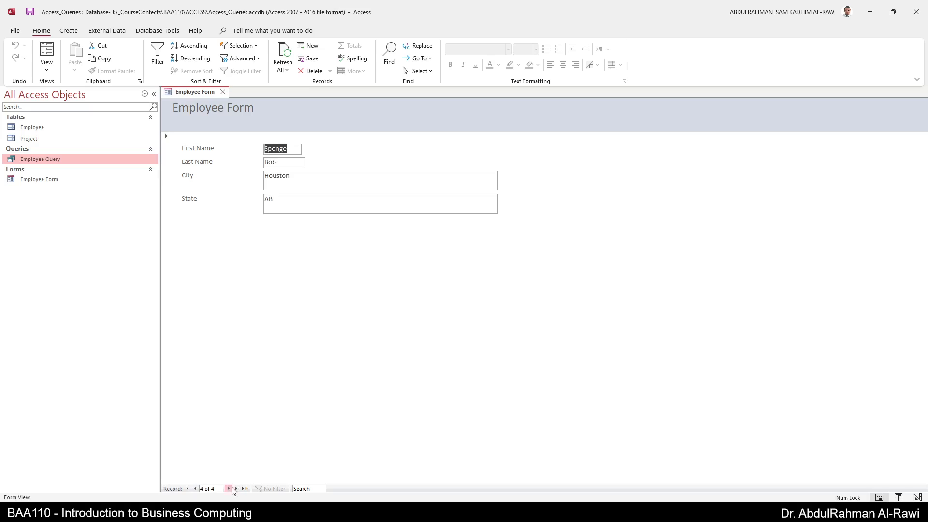
click(187, 488)
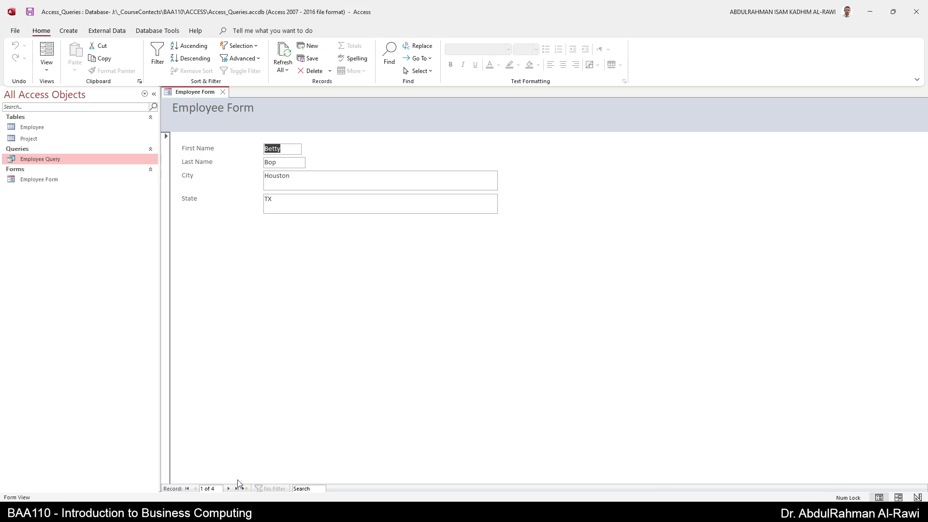
mouse_move(243, 488)
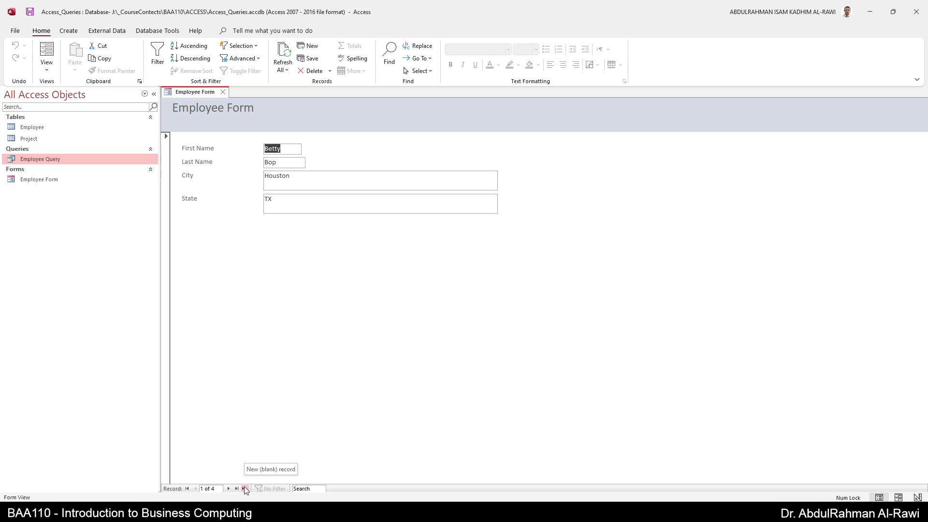
Enter a new employee record: First Name ABC, Last Name XYZ, City NewYork, State NY.
click(245, 489)
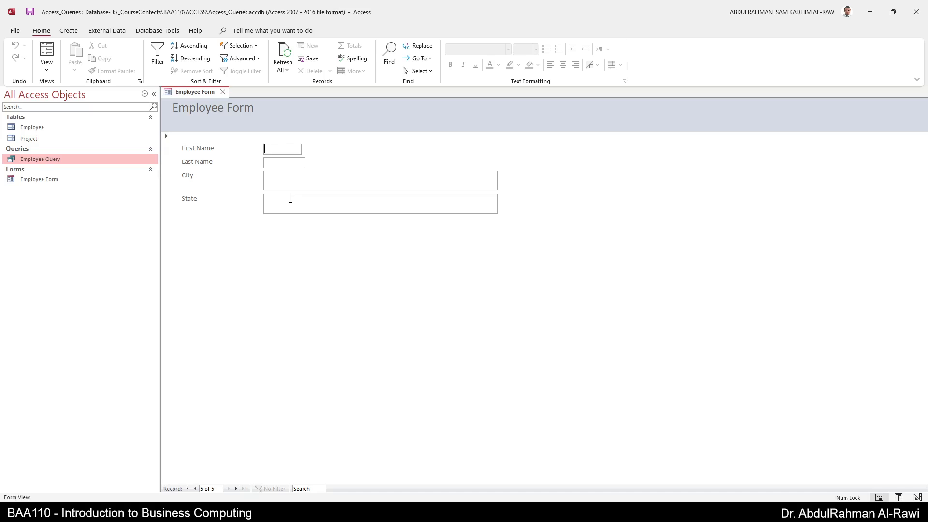
text(ABC)
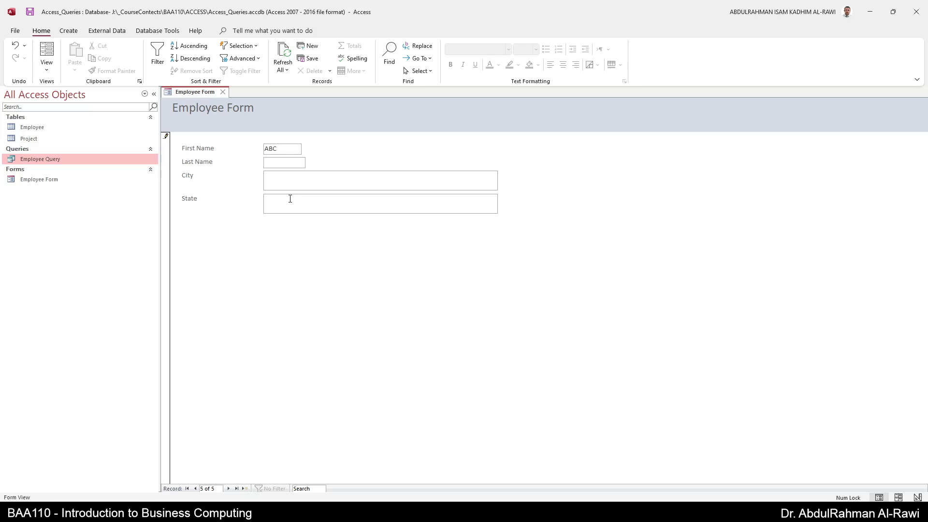
text(XYZ)
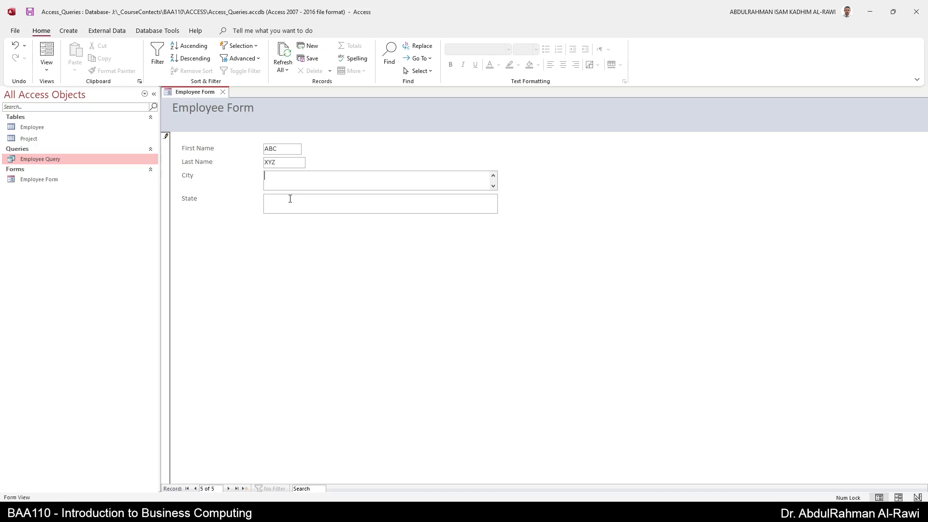
text(N)
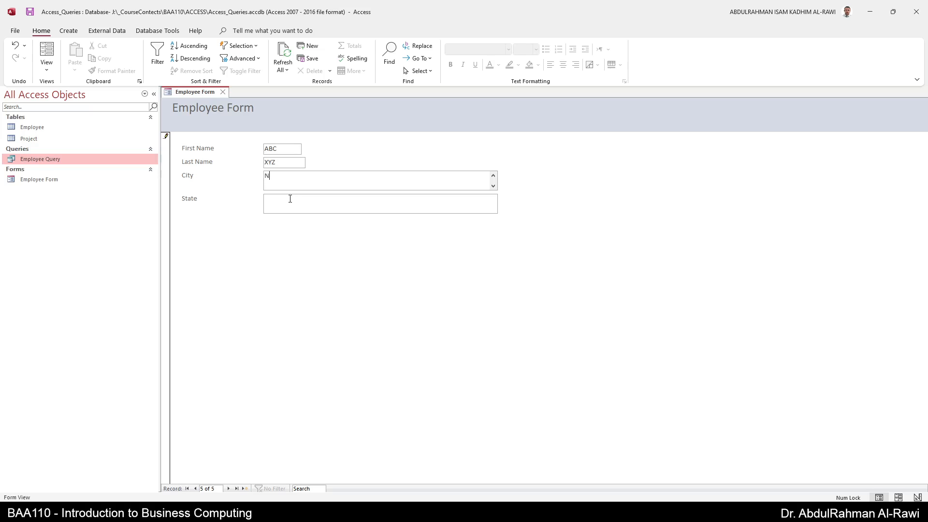
text(ewYor)
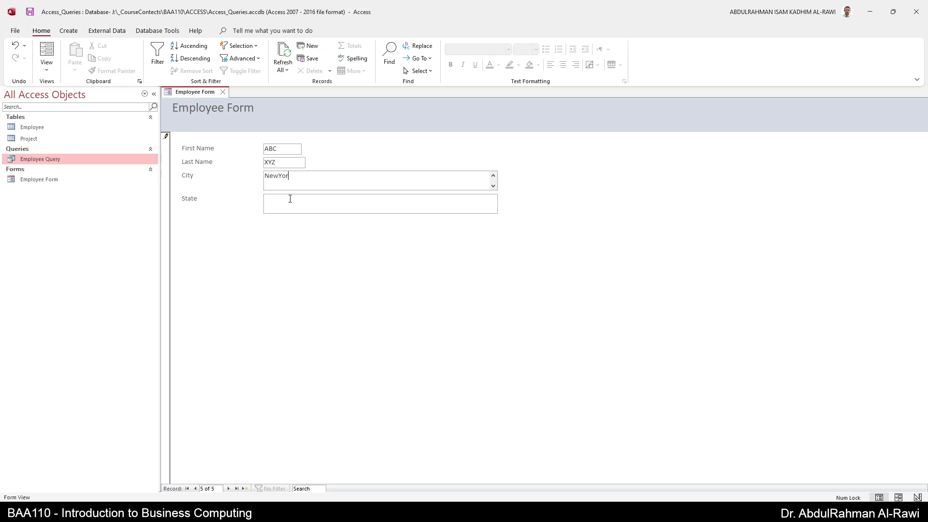
text(k)
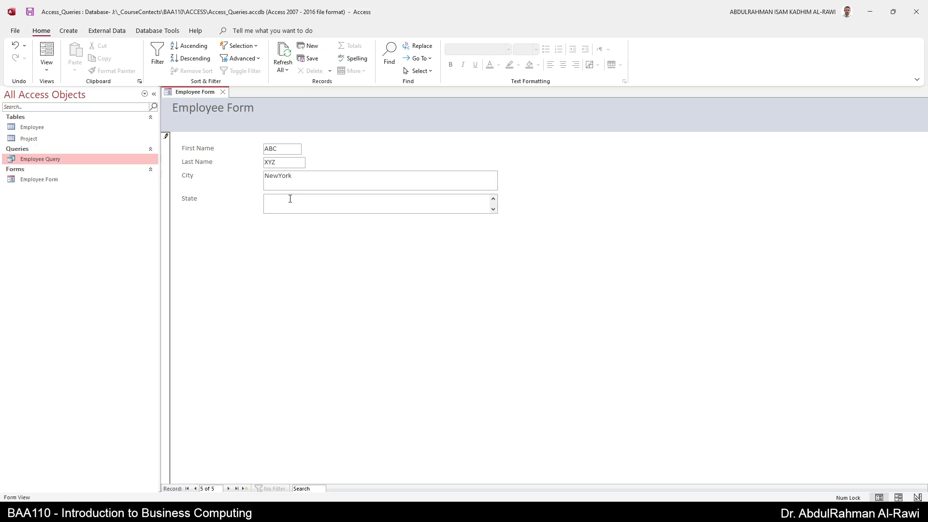
text(NY)
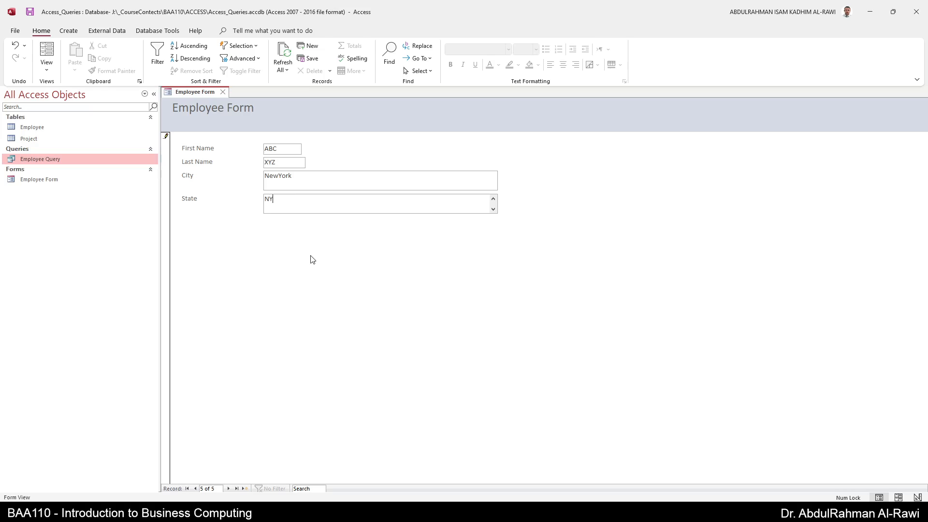
mouse_move(241, 465)
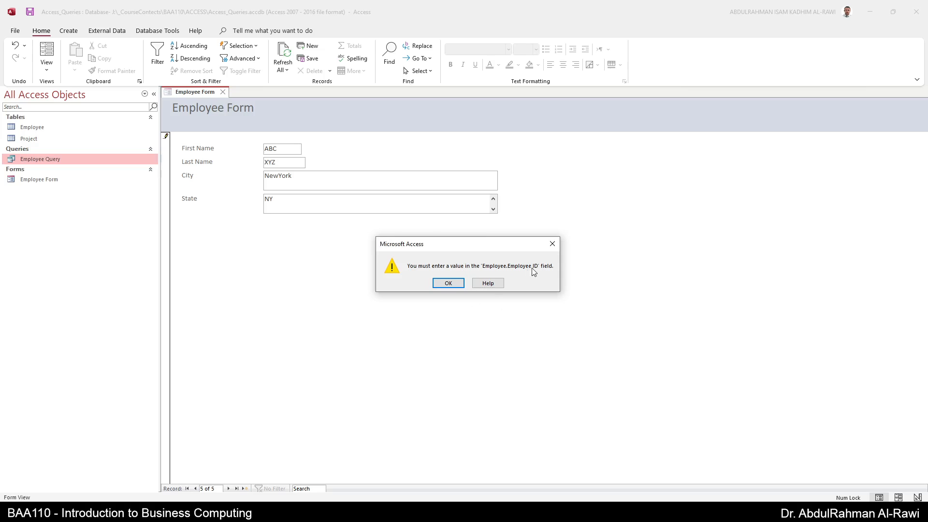
mouse_move(532, 277)
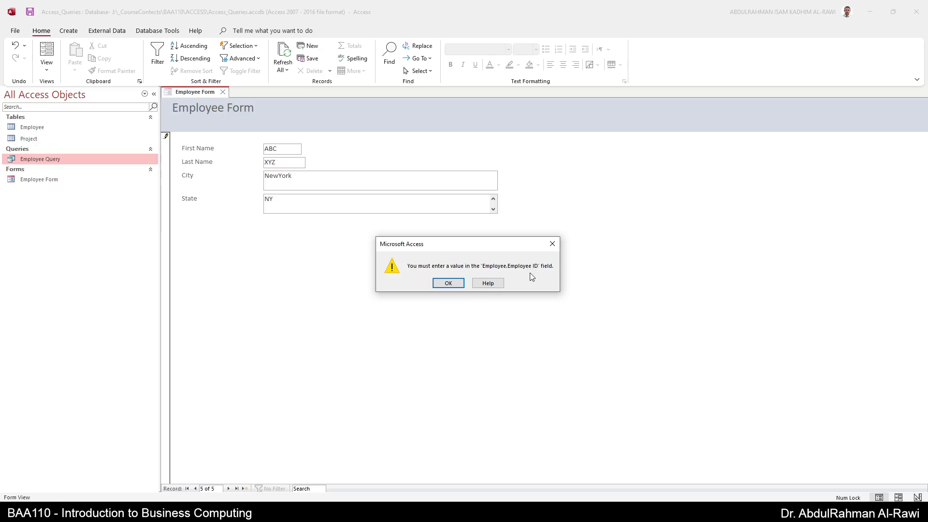
mouse_move(451, 253)
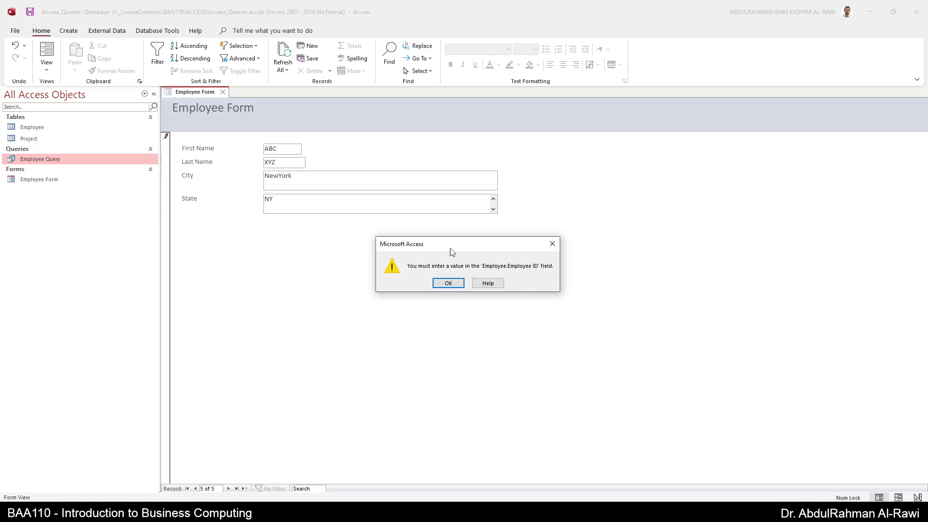
mouse_move(272, 255)
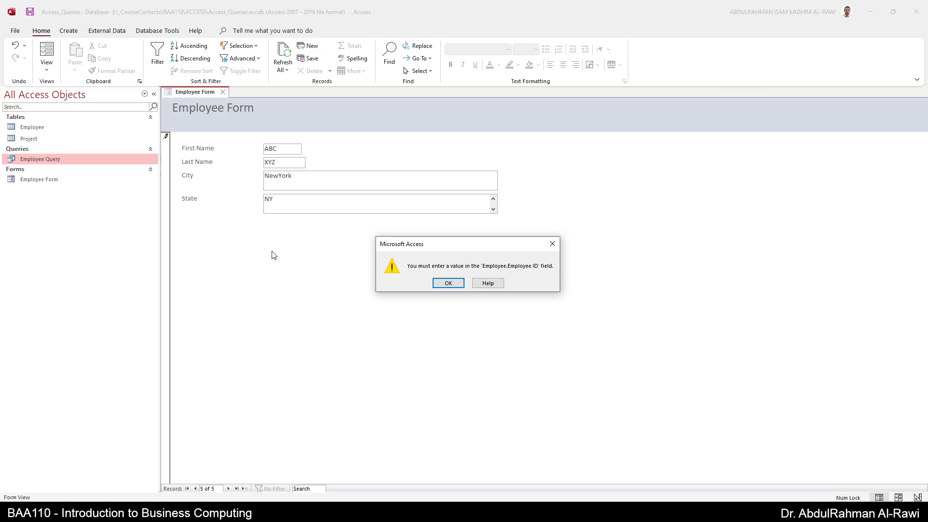
mouse_move(495, 309)
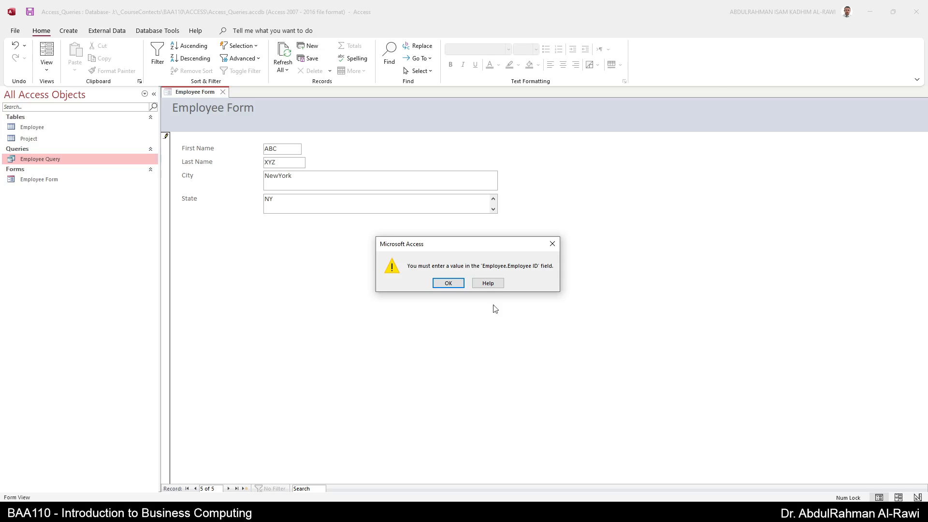
Dismiss the missing Employee ID warning so the form closes without saving the record.
click(447, 282)
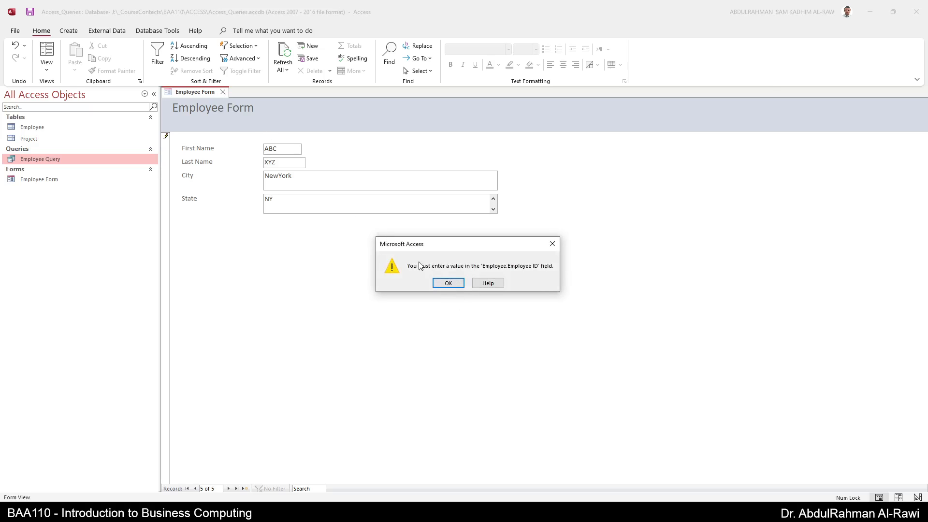
click(447, 282)
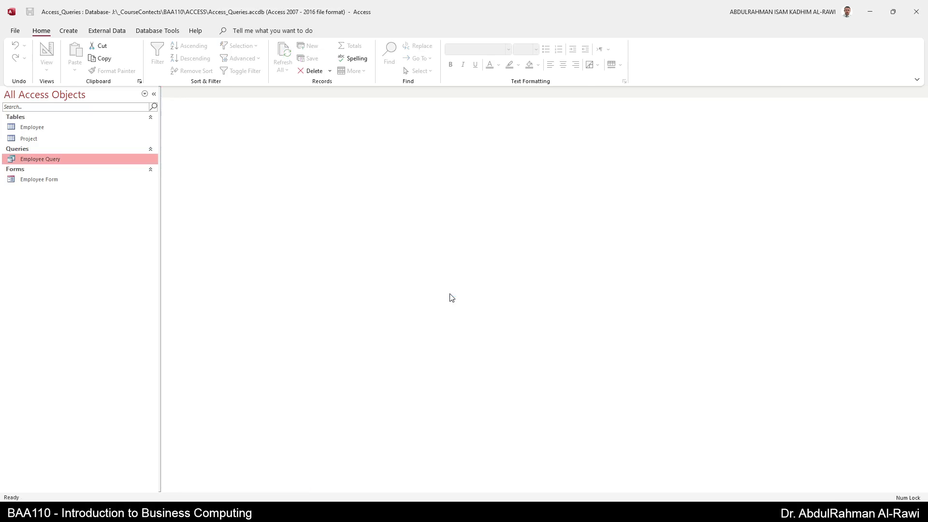
Reopen Employee Form from the Navigation Pane and step to record 4 of 4, Sponge Bob.
click(39, 179)
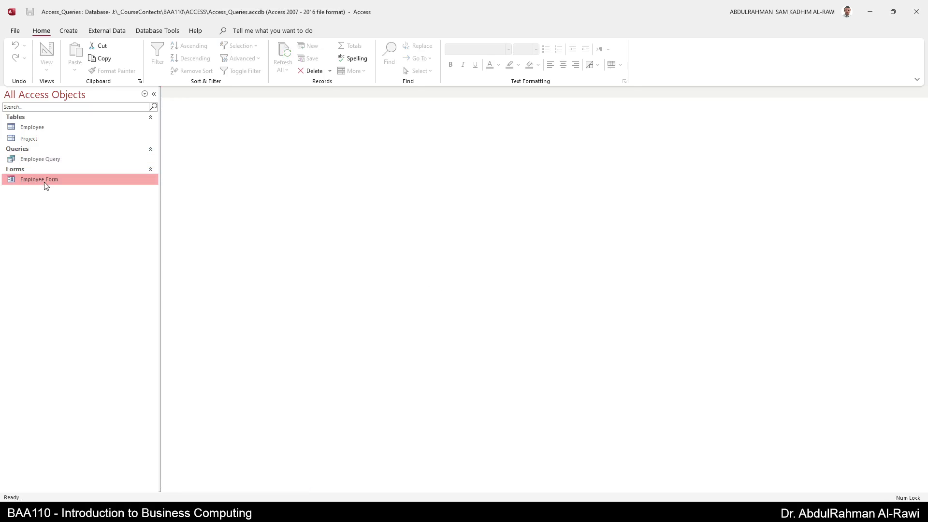
double_click(39, 180)
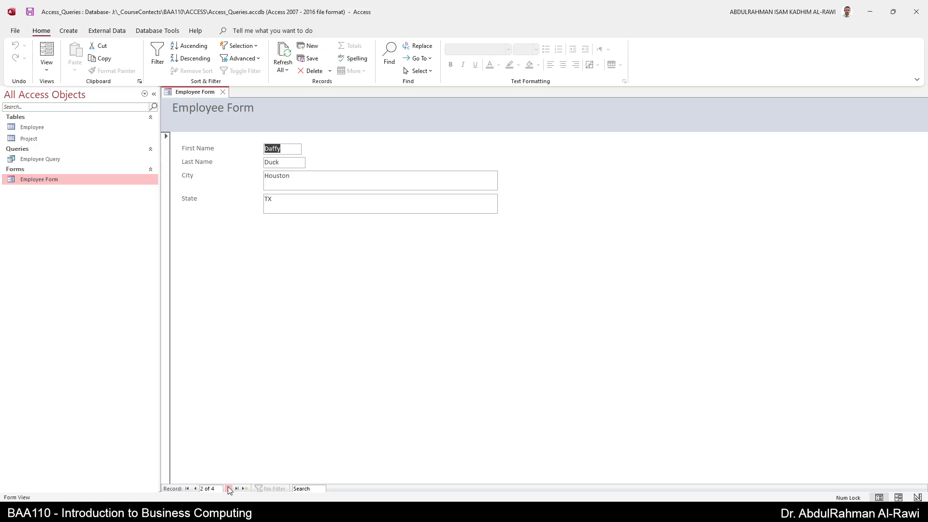
click(228, 489)
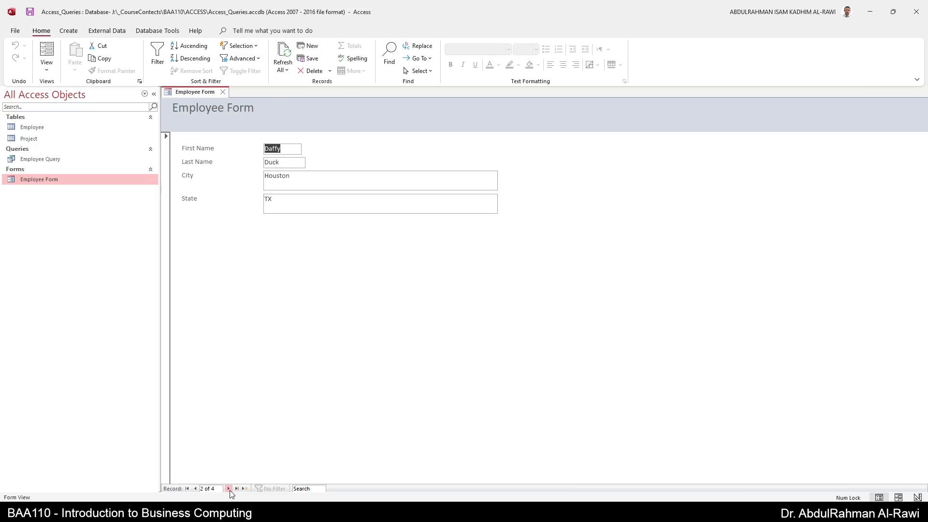
click(228, 489)
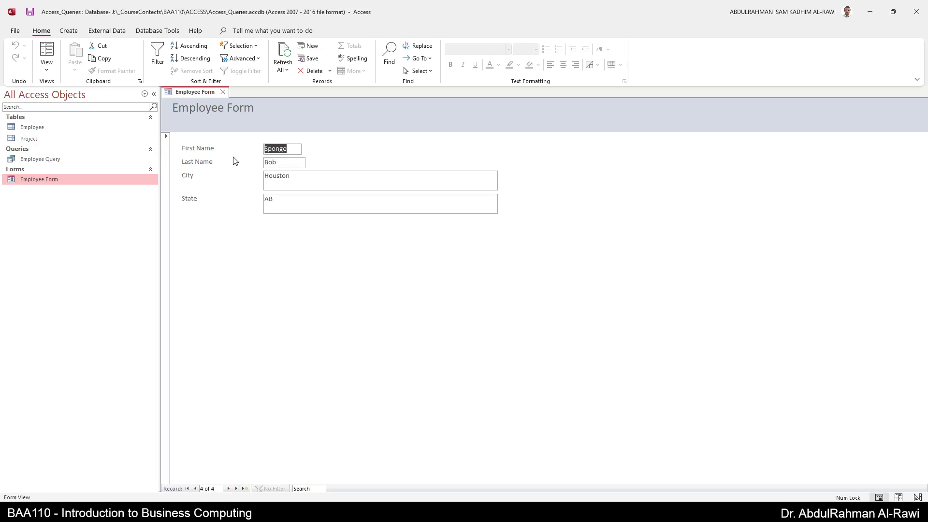
click(47, 56)
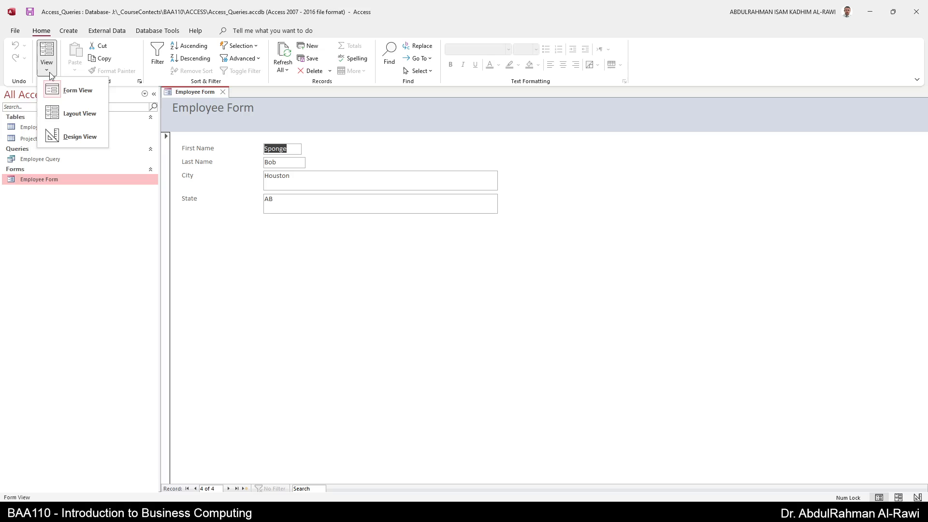
mouse_move(80, 136)
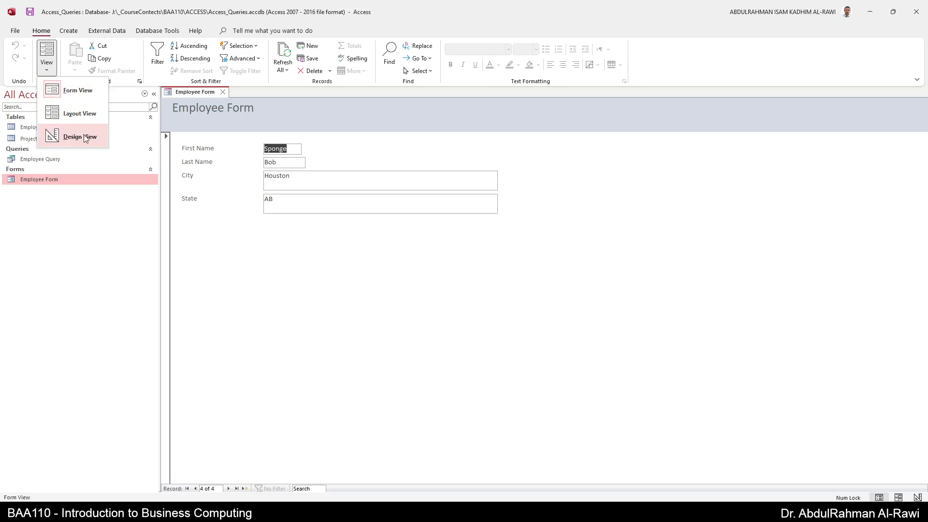
Switch Employee Form to Layout View, nudge the State box, then move to Design View.
click(78, 113)
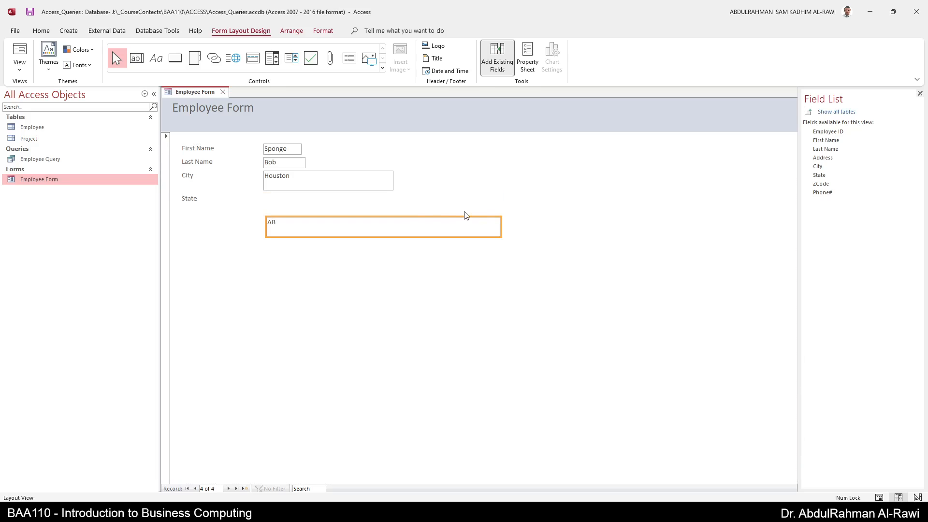
drag(383, 227, 380, 203)
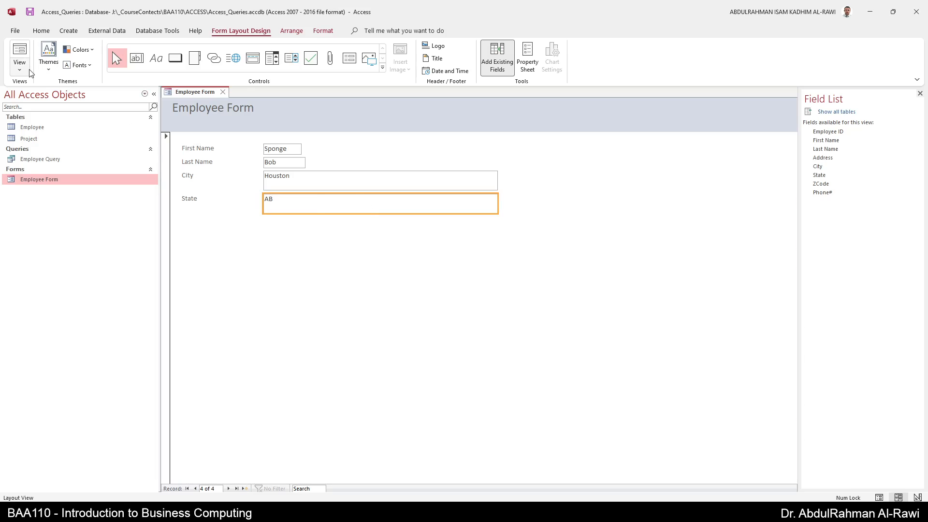
click(20, 53)
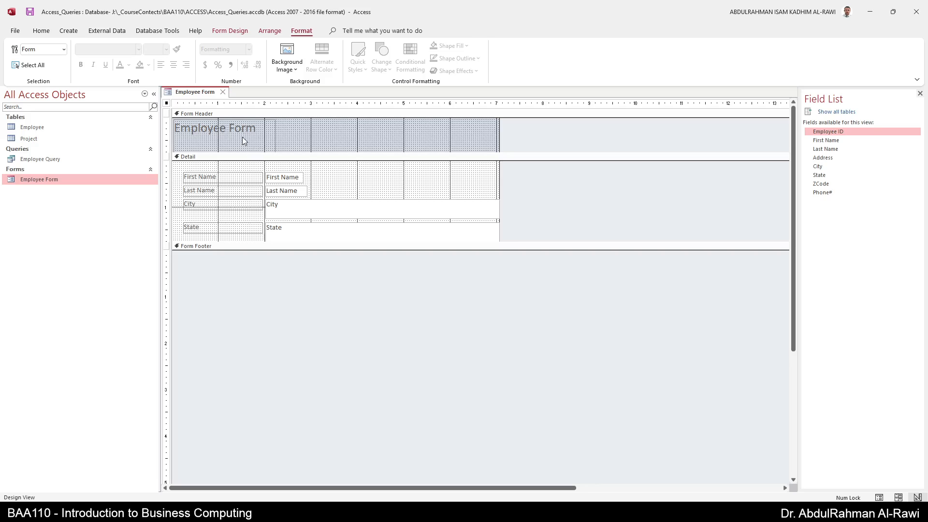
mouse_move(257, 115)
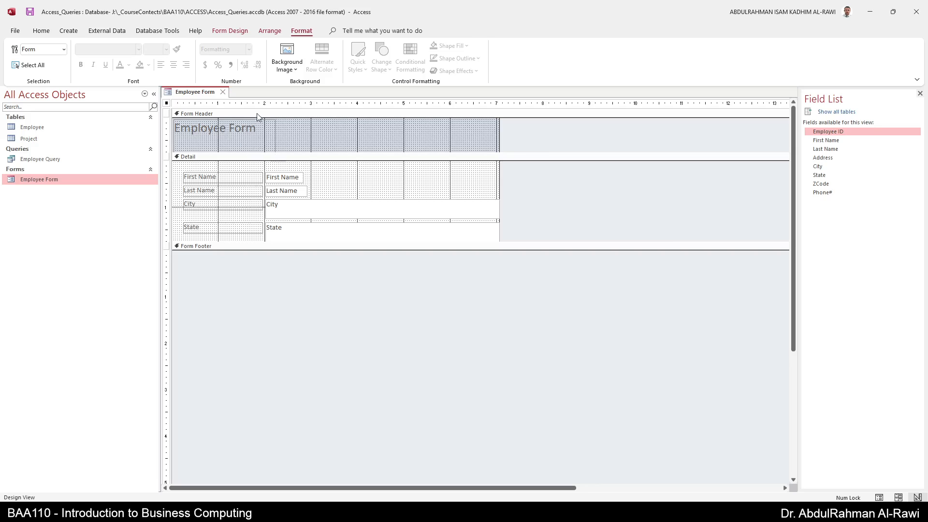
mouse_move(331, 207)
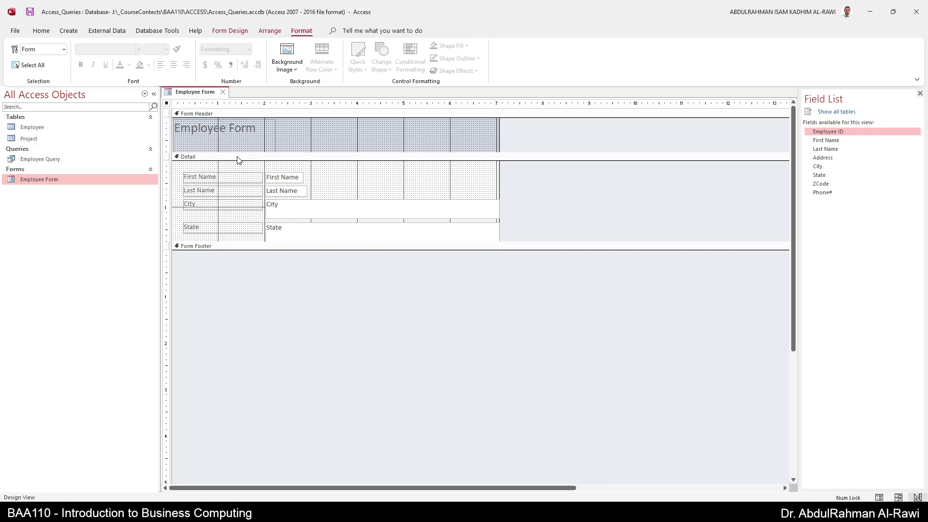
mouse_move(417, 29)
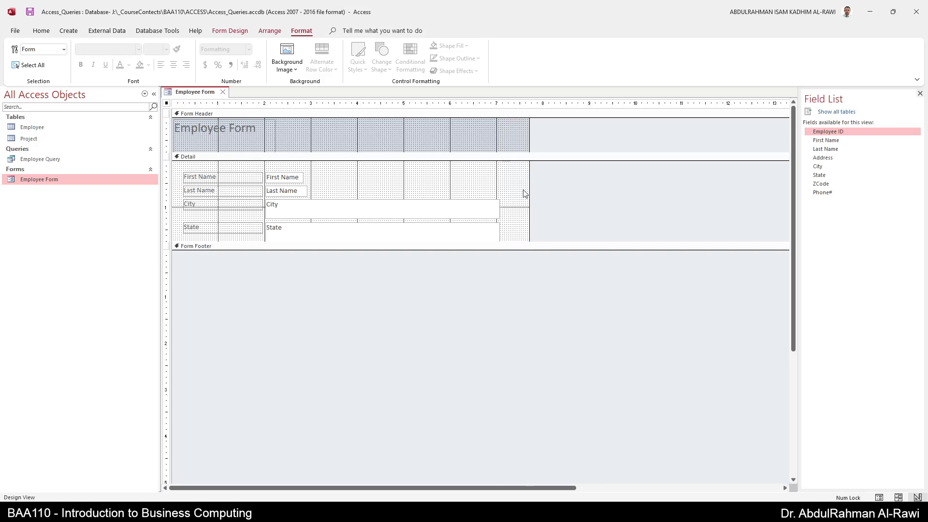
Narrow the City and State text boxes in the form's design and return to the Home commands.
click(381, 209)
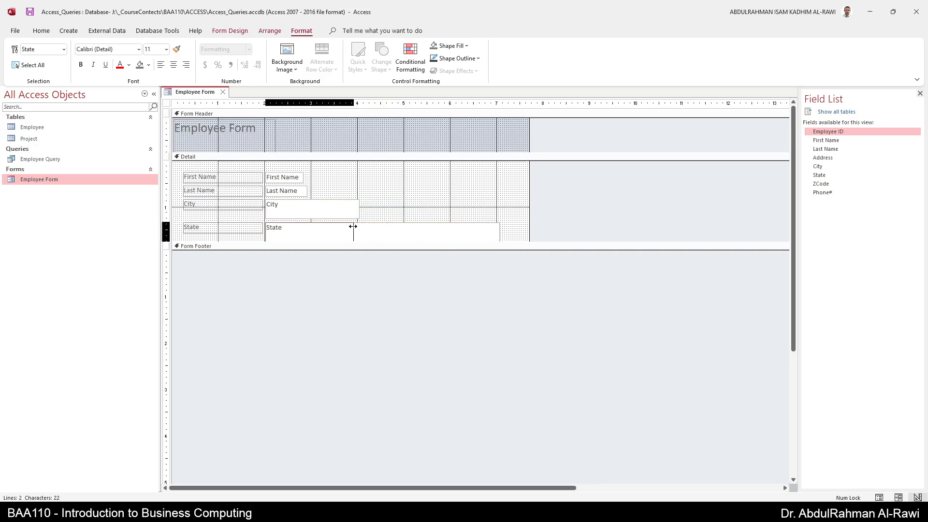
click(310, 228)
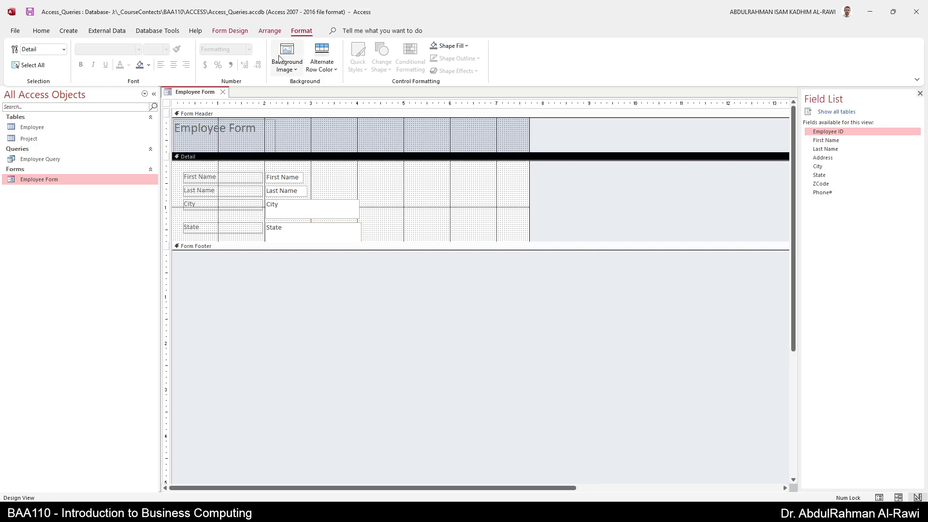
click(41, 30)
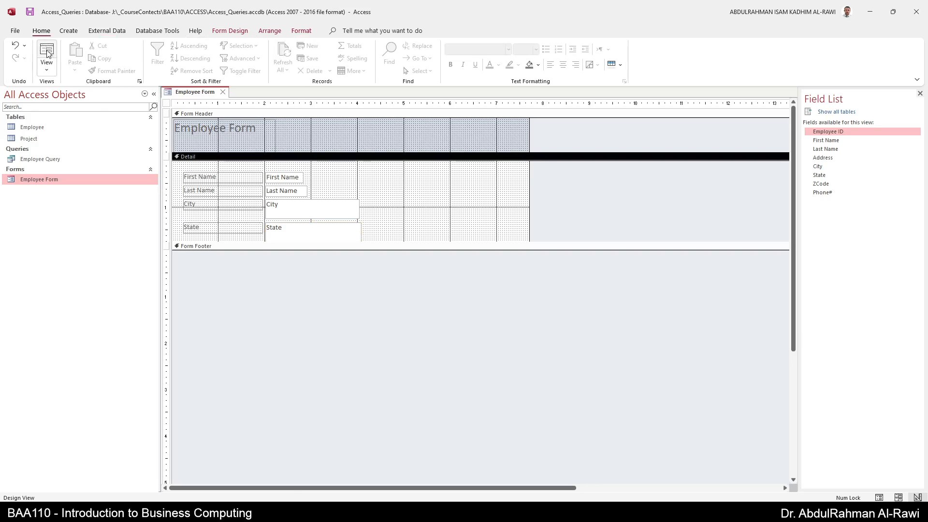
Return to Form View, answer the save prompt, and close the Employee Form.
click(45, 54)
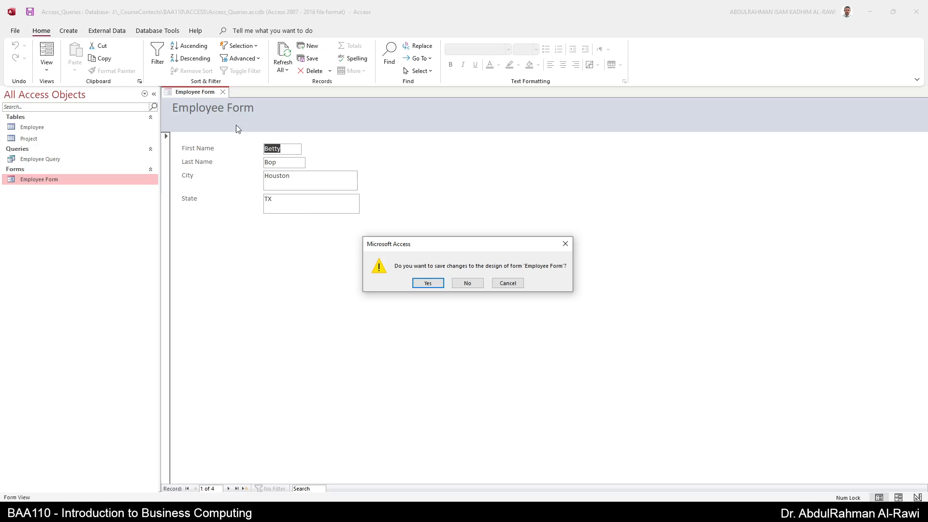
click(426, 282)
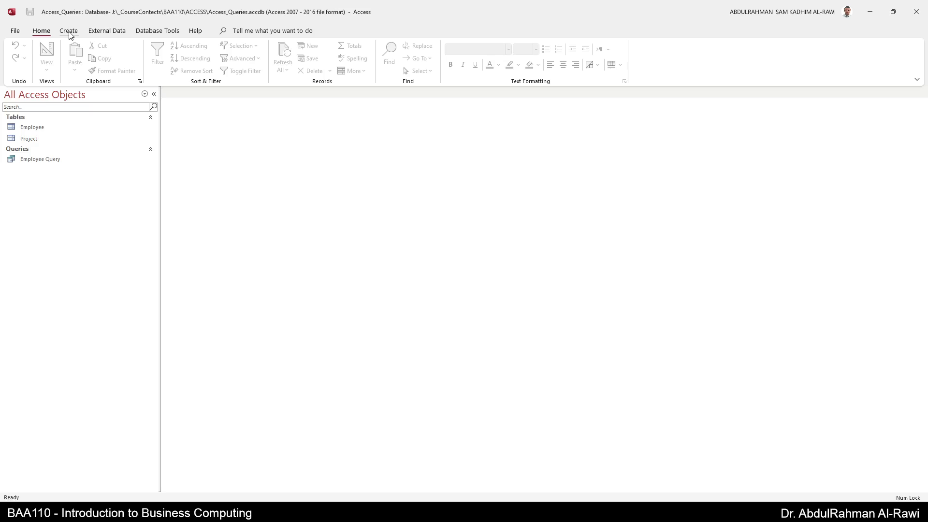
Start the Form Wizard with all Employee fields except ZCode and Phone#.
click(68, 30)
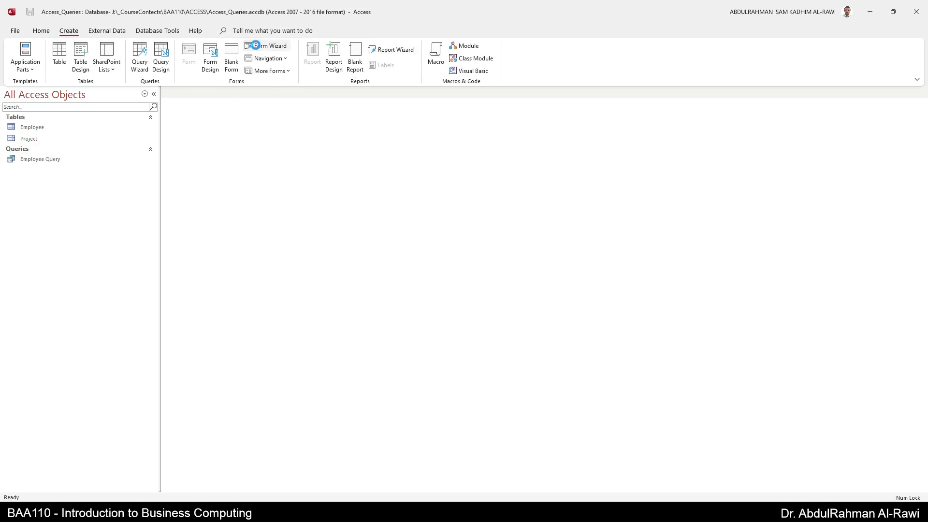
click(266, 46)
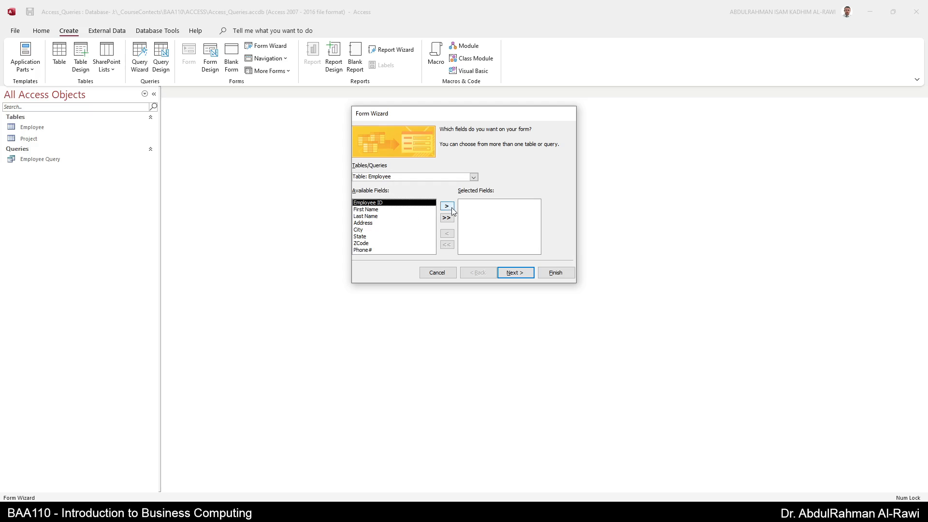
click(447, 217)
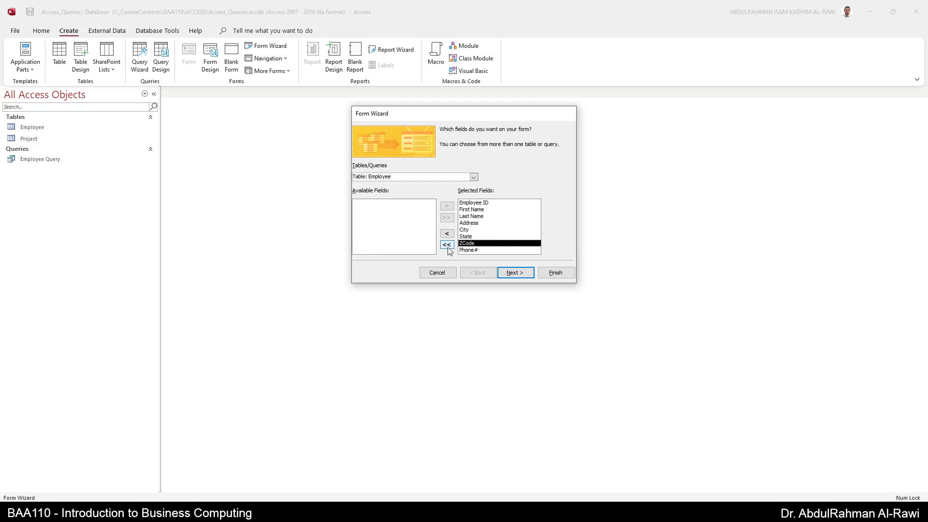
click(447, 233)
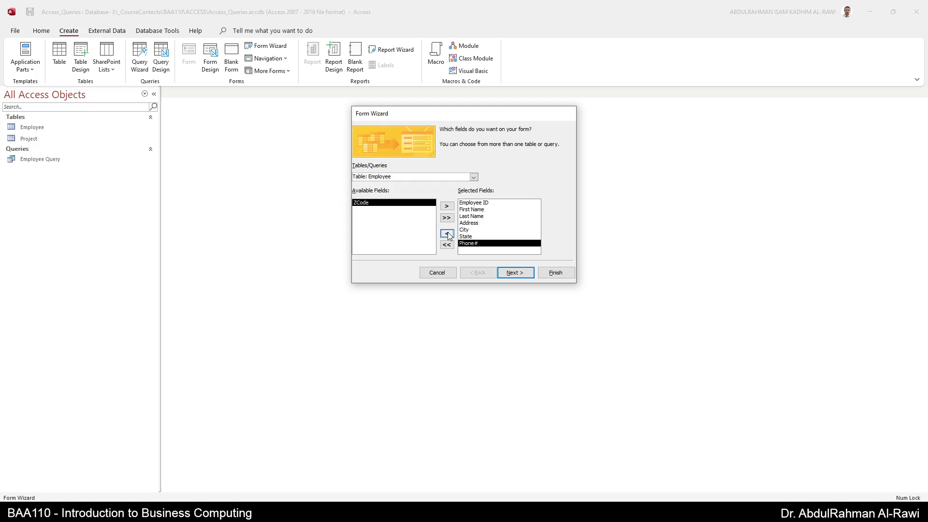
click(447, 233)
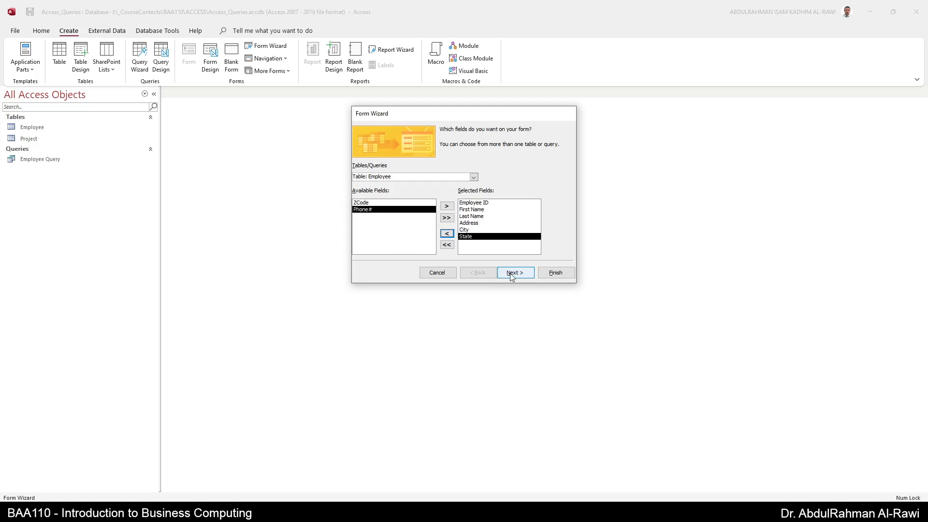
click(514, 273)
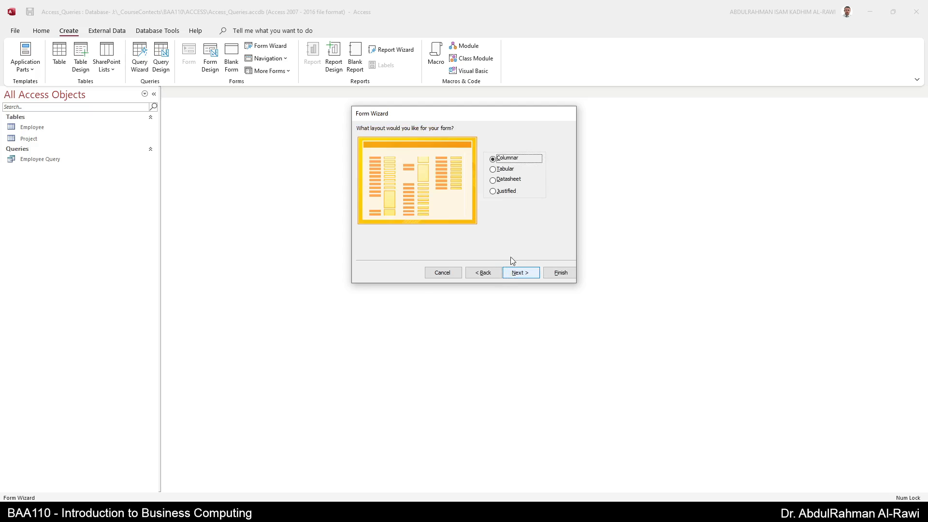
Finish as a columnar 'Employee Form' and move to a blank new record.
click(520, 273)
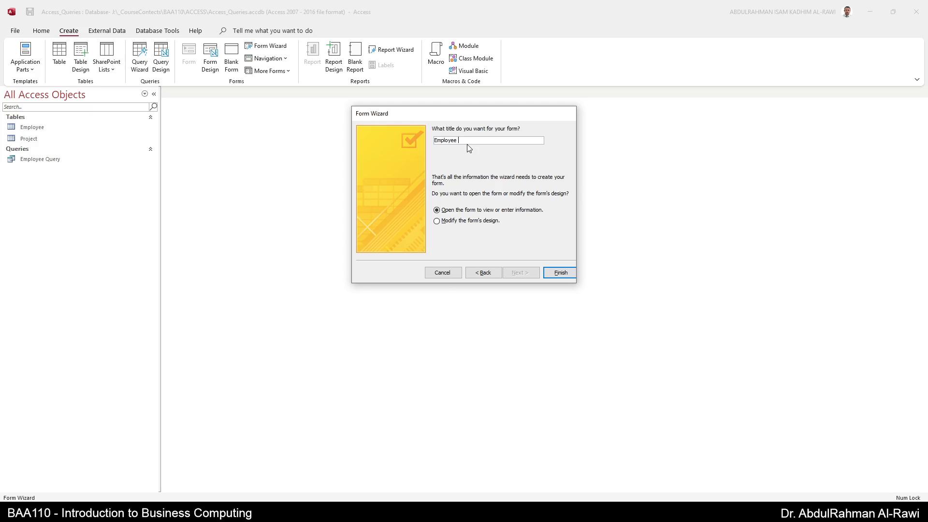
text(F)
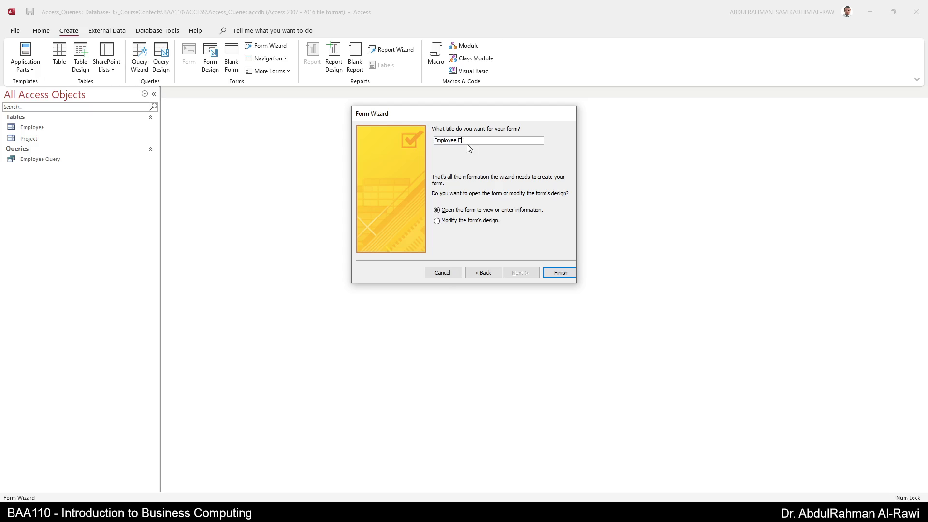
click(558, 273)
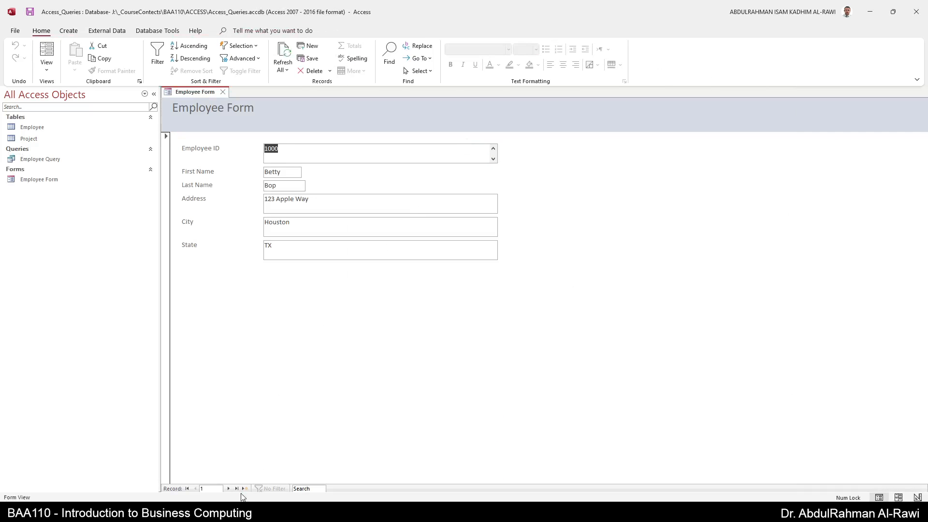
click(229, 488)
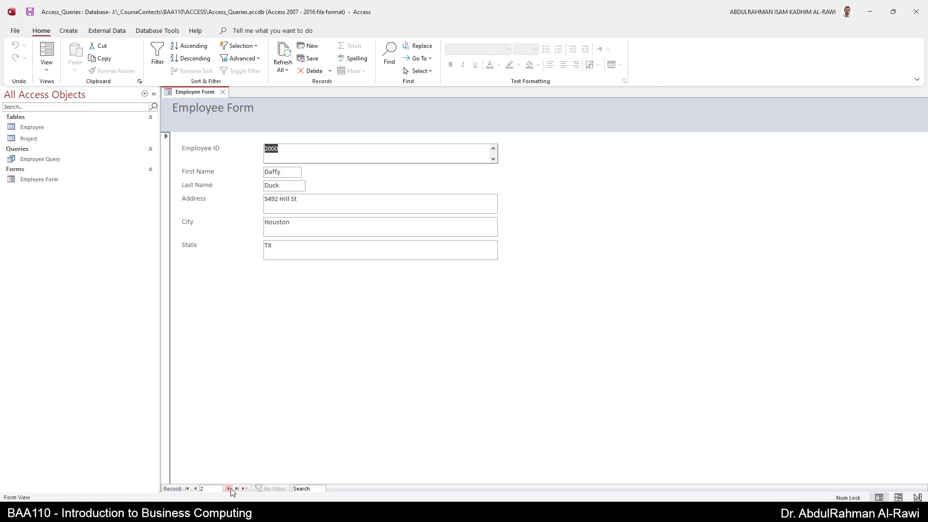
click(236, 489)
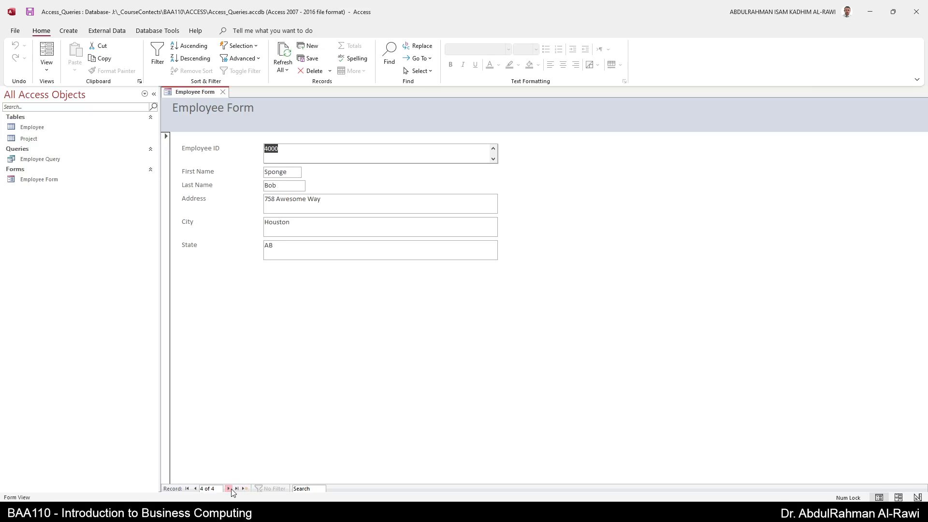
click(228, 488)
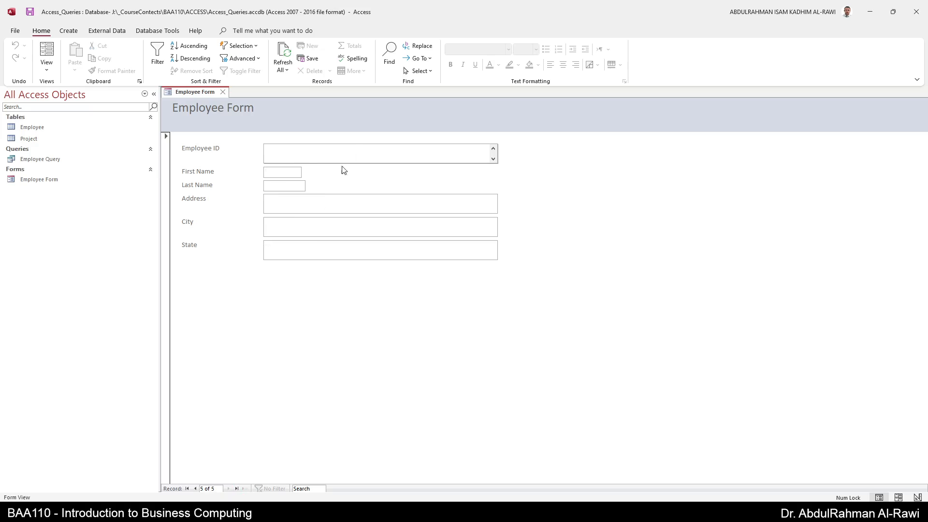
Enter employee ID 5000 with first name XYZ and last name ABC.
text(5000)
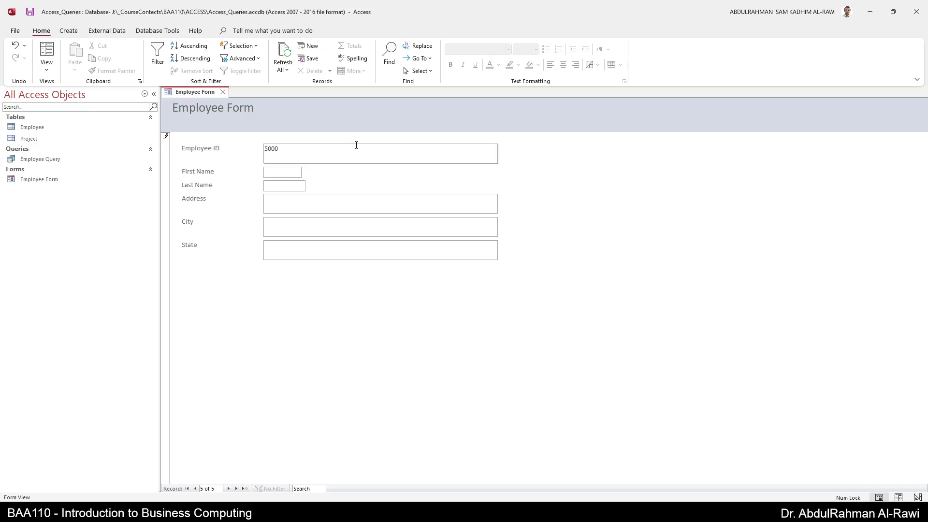
text(XYZ)
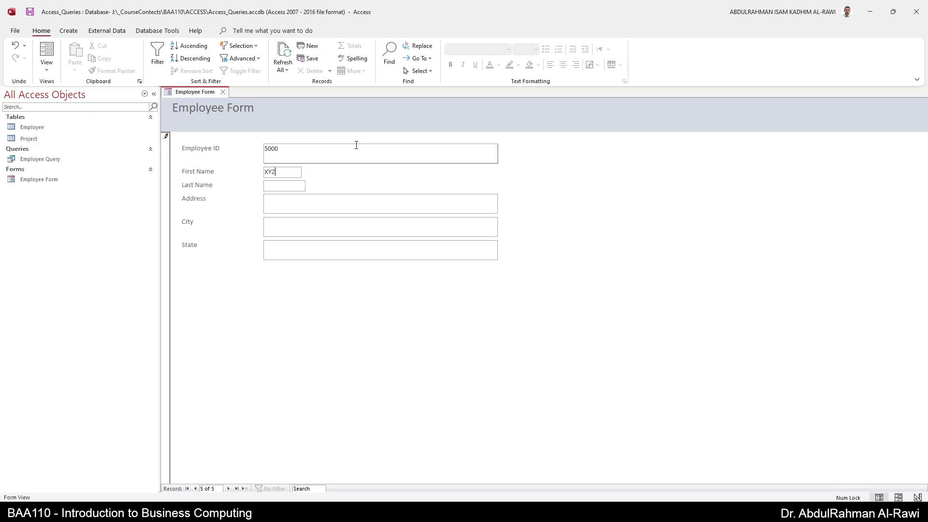
text(ABC)
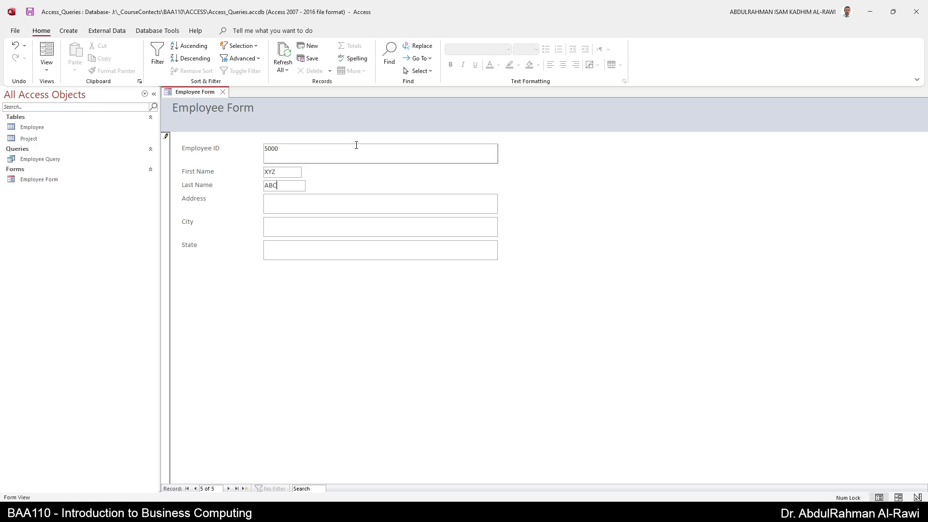
click(380, 203)
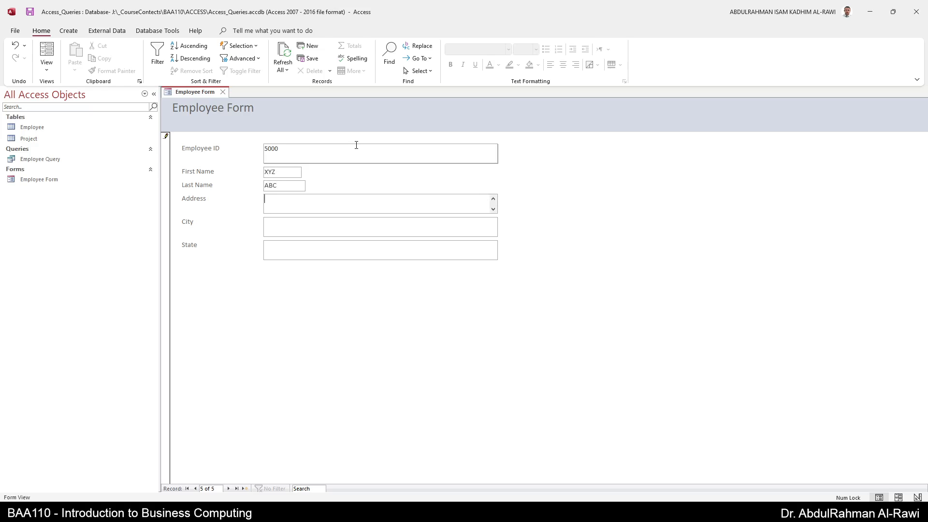
Enter city NewYork and state NY, then save the new record.
text(Ney)
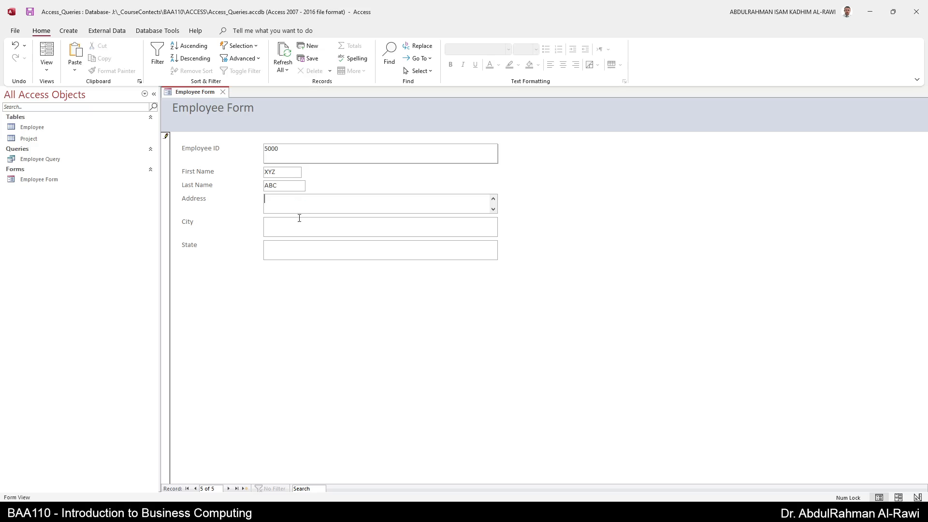
text(NewYork)
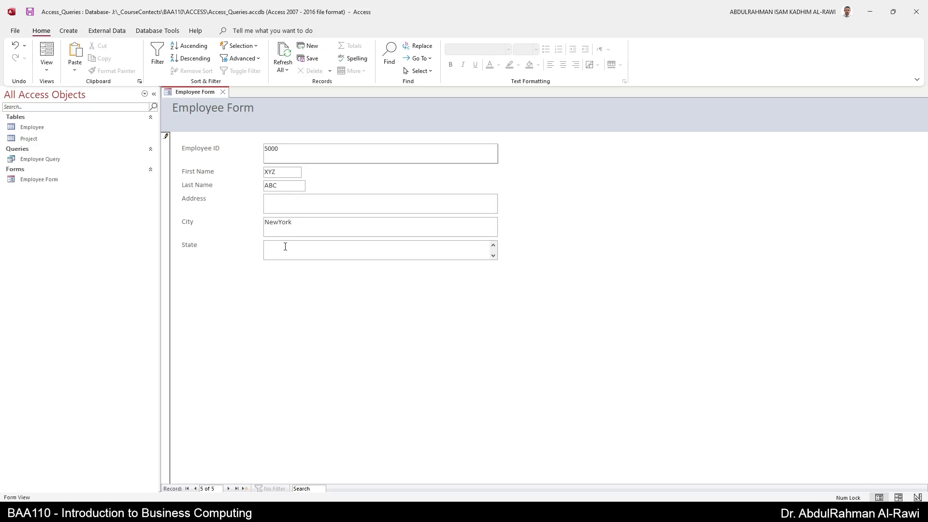
text(NY)
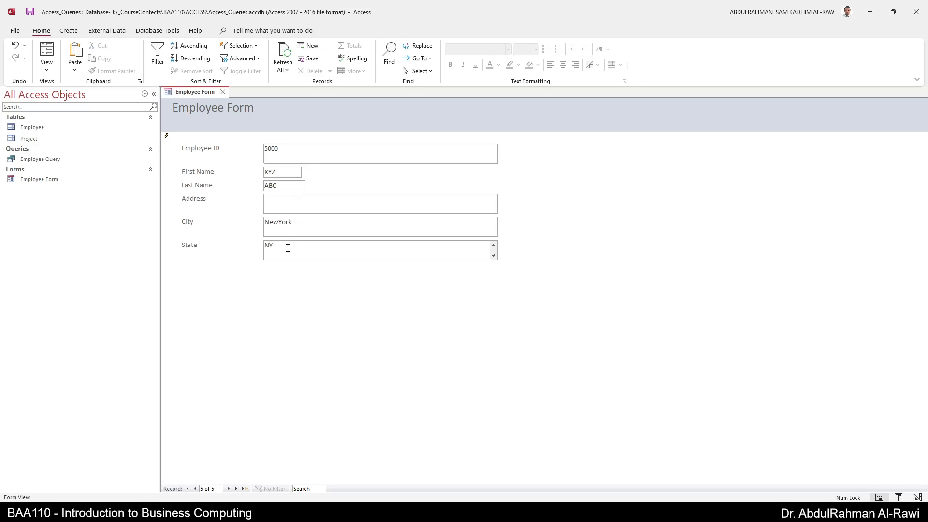
click(228, 488)
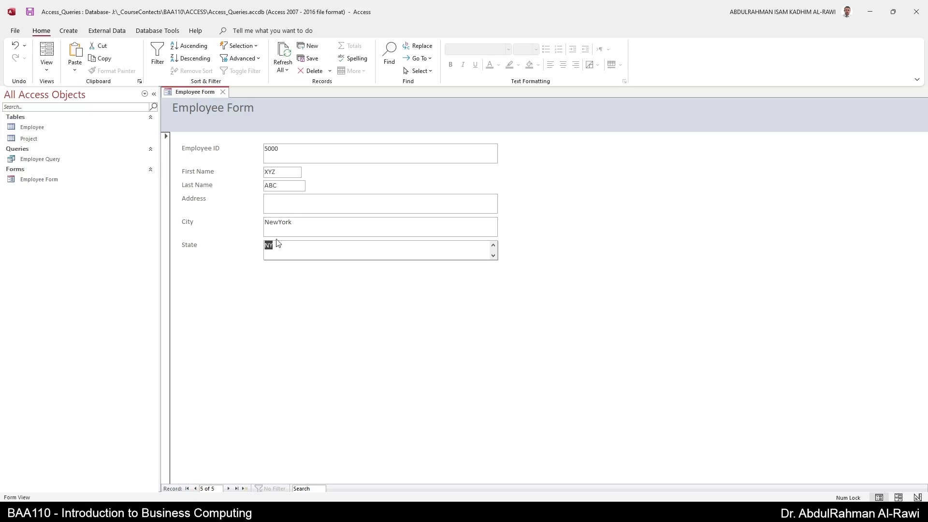
click(195, 489)
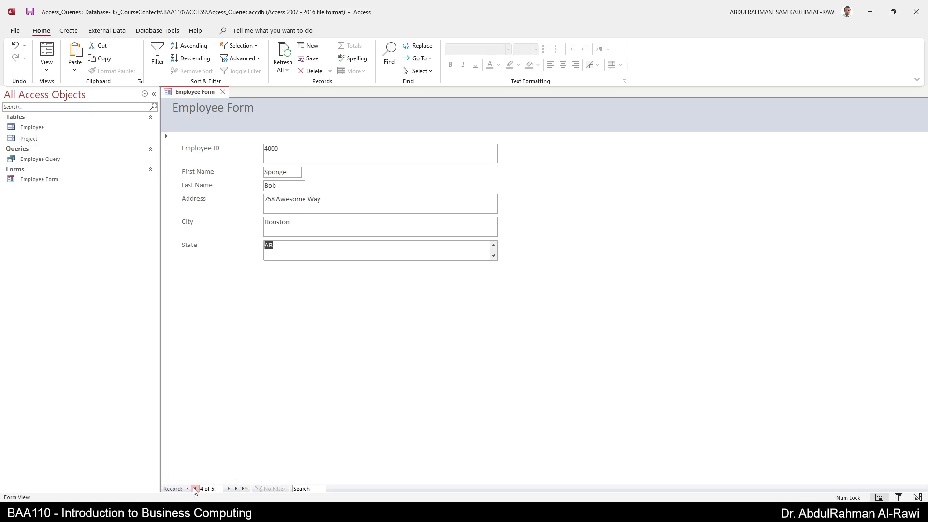
click(189, 489)
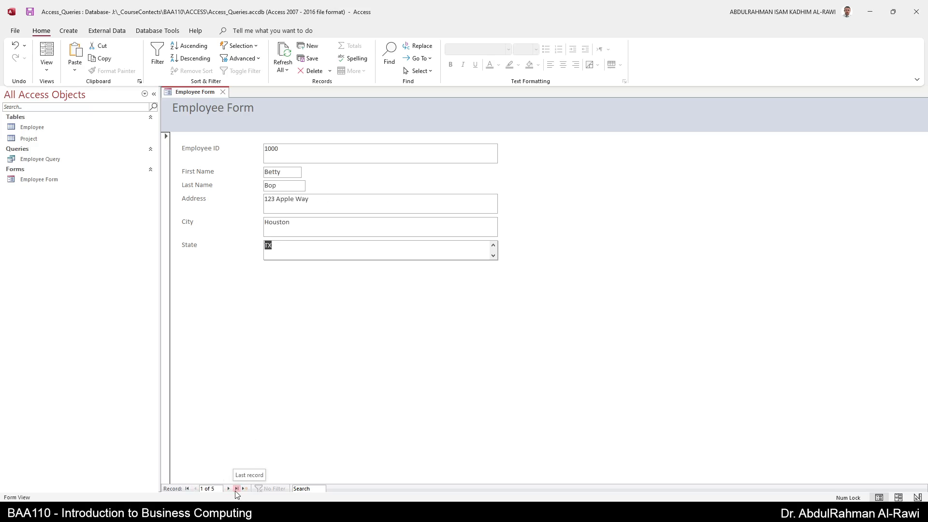
click(236, 488)
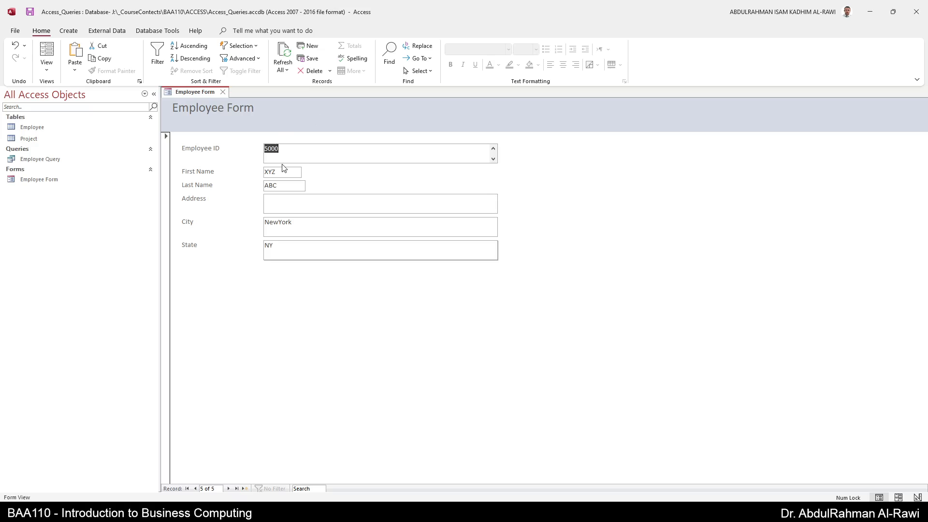
Attempt ID 4000, accept the duplicate-key error, and restore the ID to 5000.
text(4000)
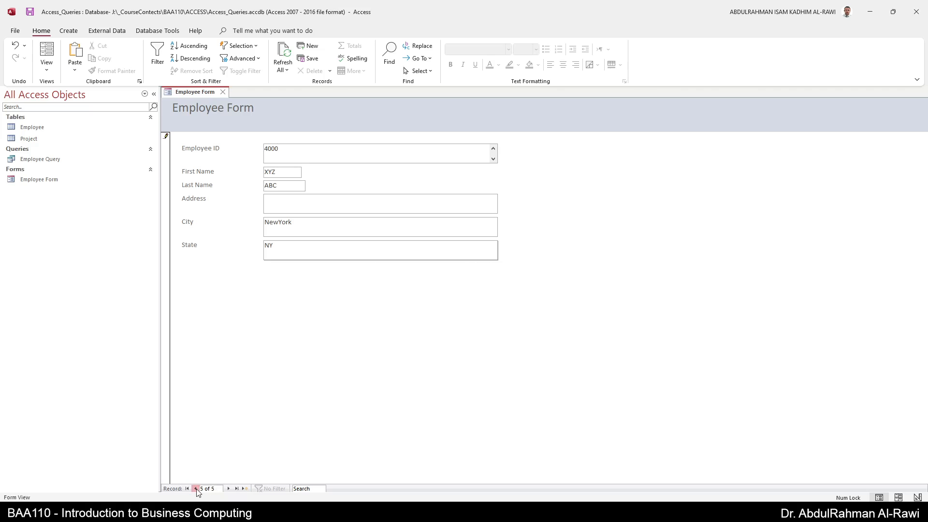
click(197, 488)
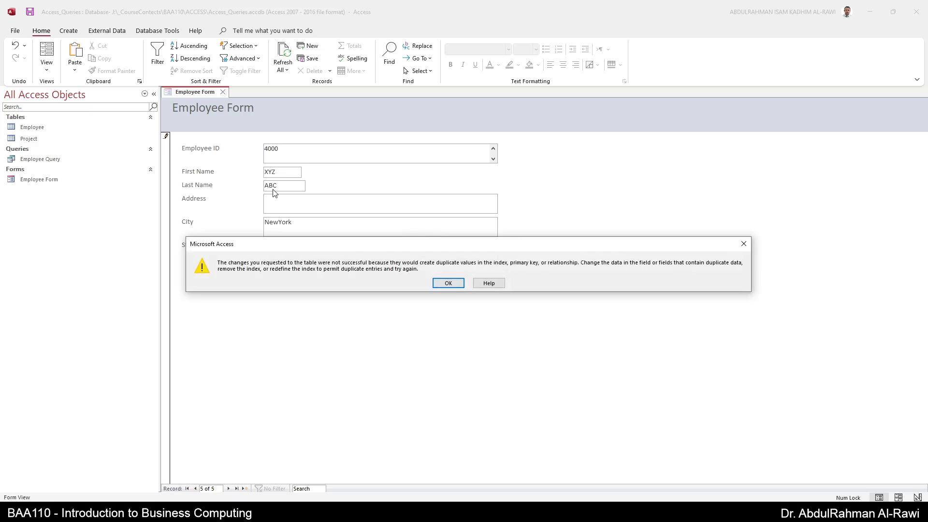
click(448, 284)
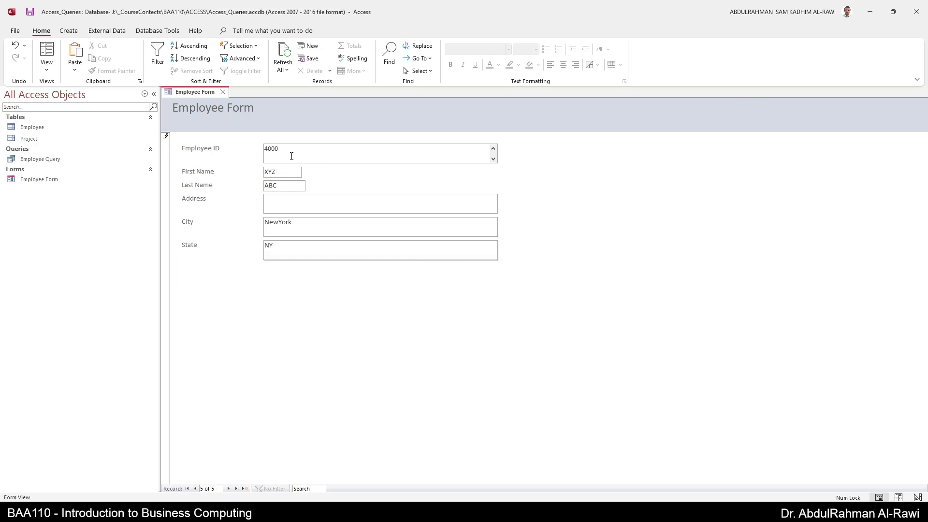
text(5)
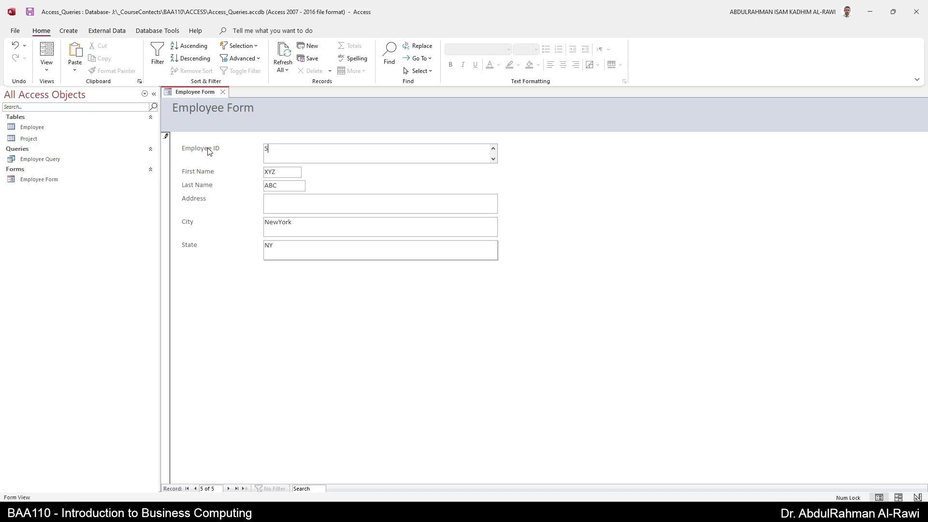
text(000)
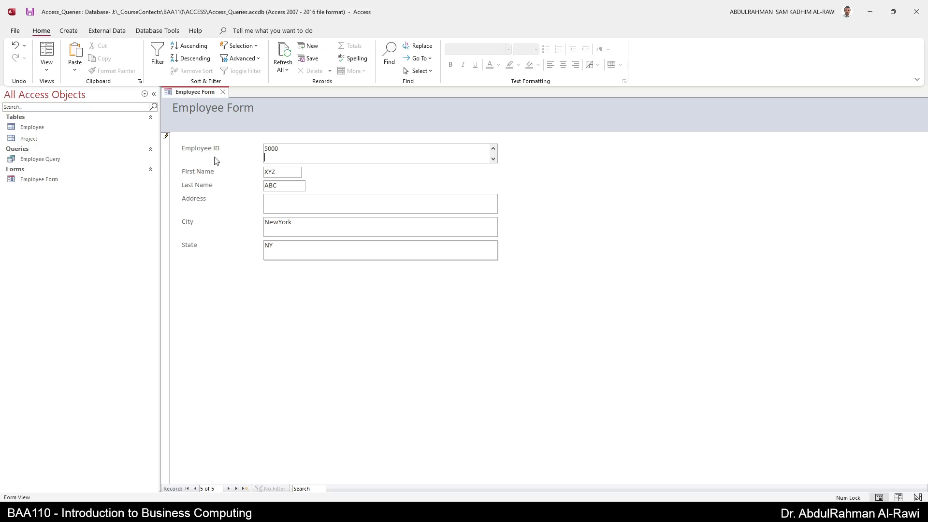
mouse_move(215, 451)
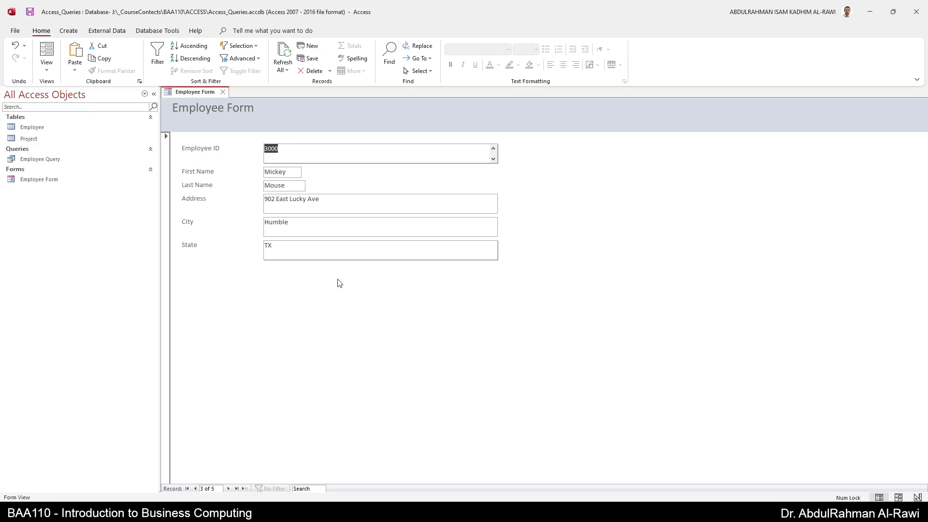
double_click(313, 199)
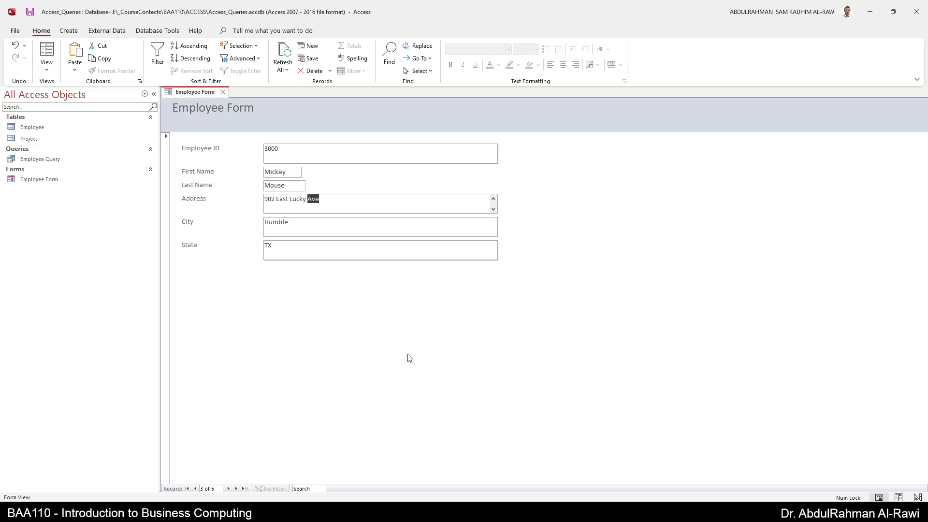
text(Str)
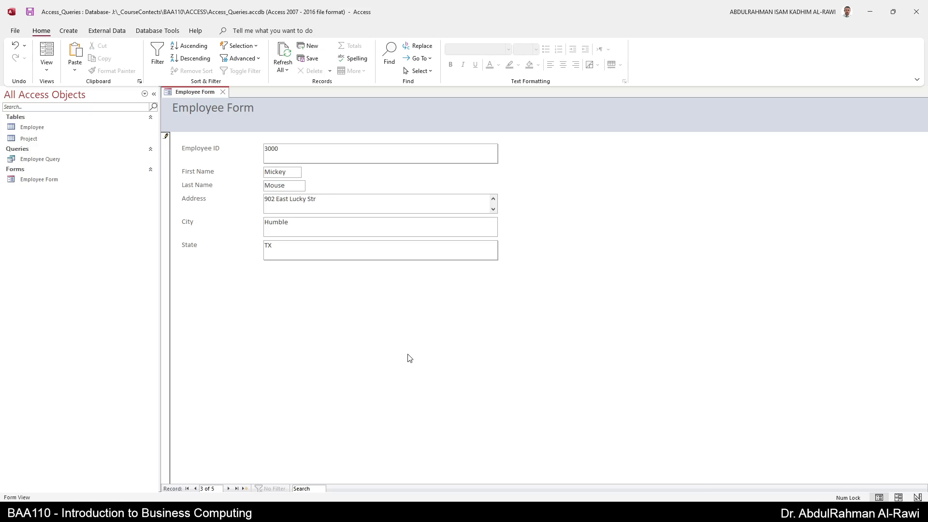
mouse_move(274, 482)
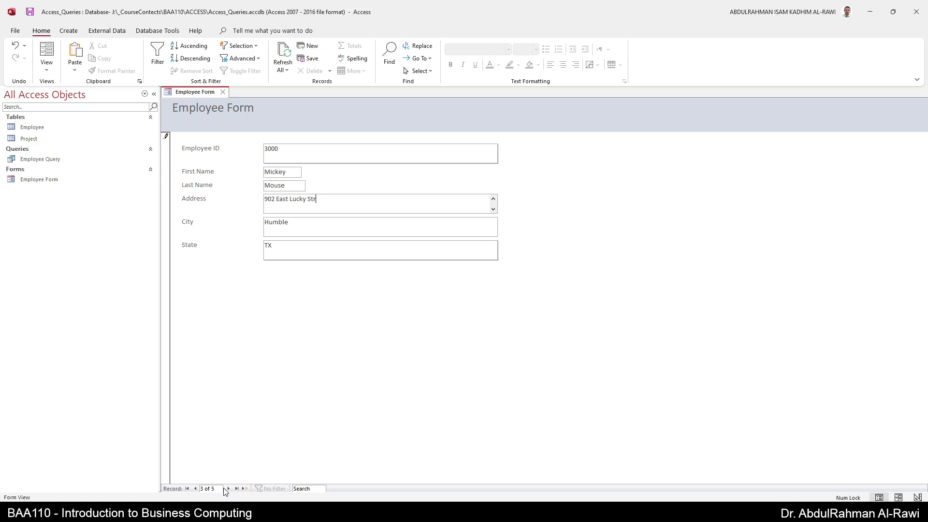
click(228, 489)
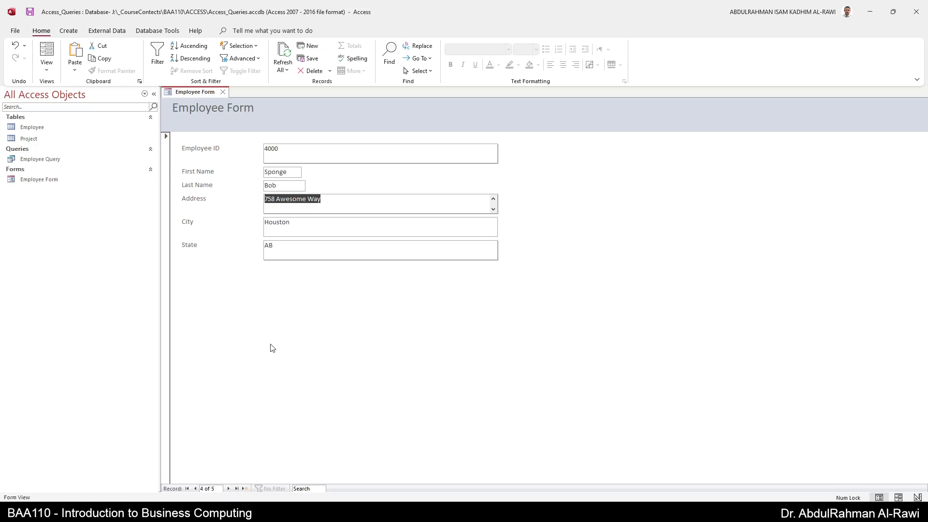
Close the form and show the Employee table datasheet with the 5000 row selected.
click(223, 92)
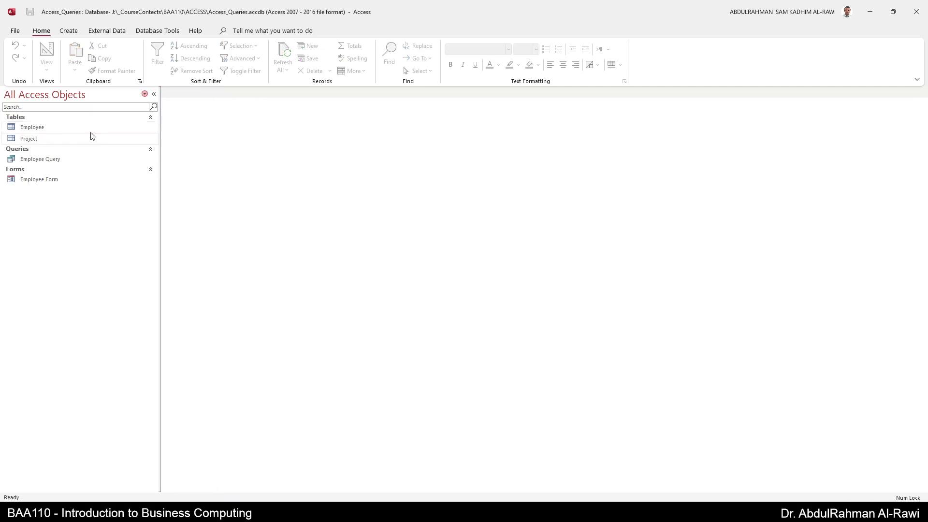
double_click(32, 127)
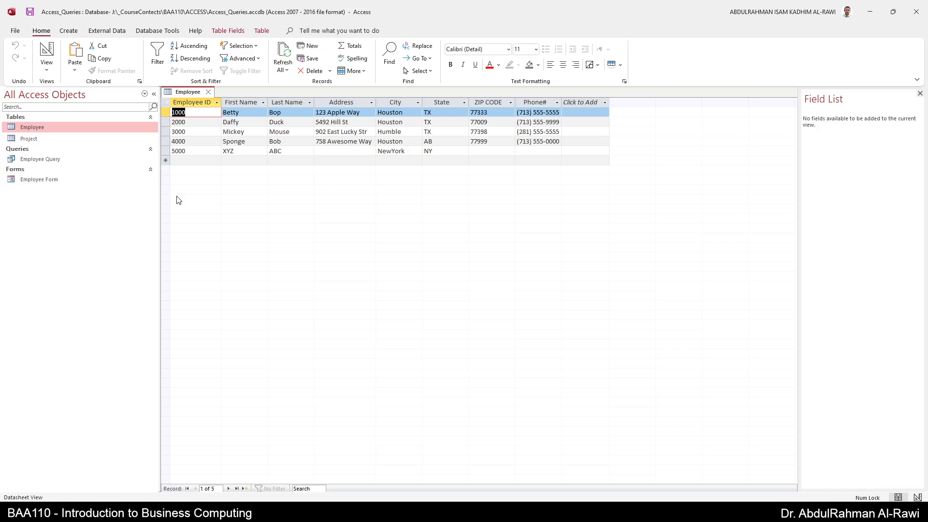
click(178, 151)
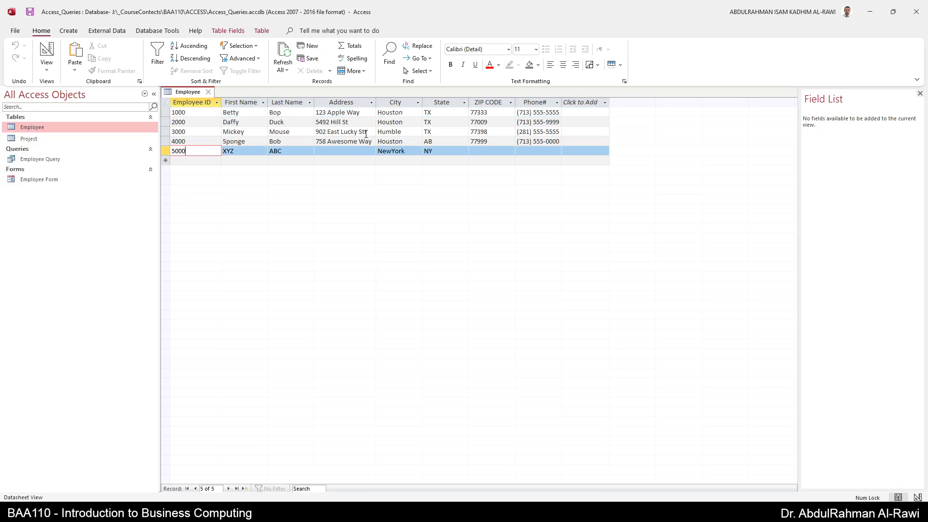